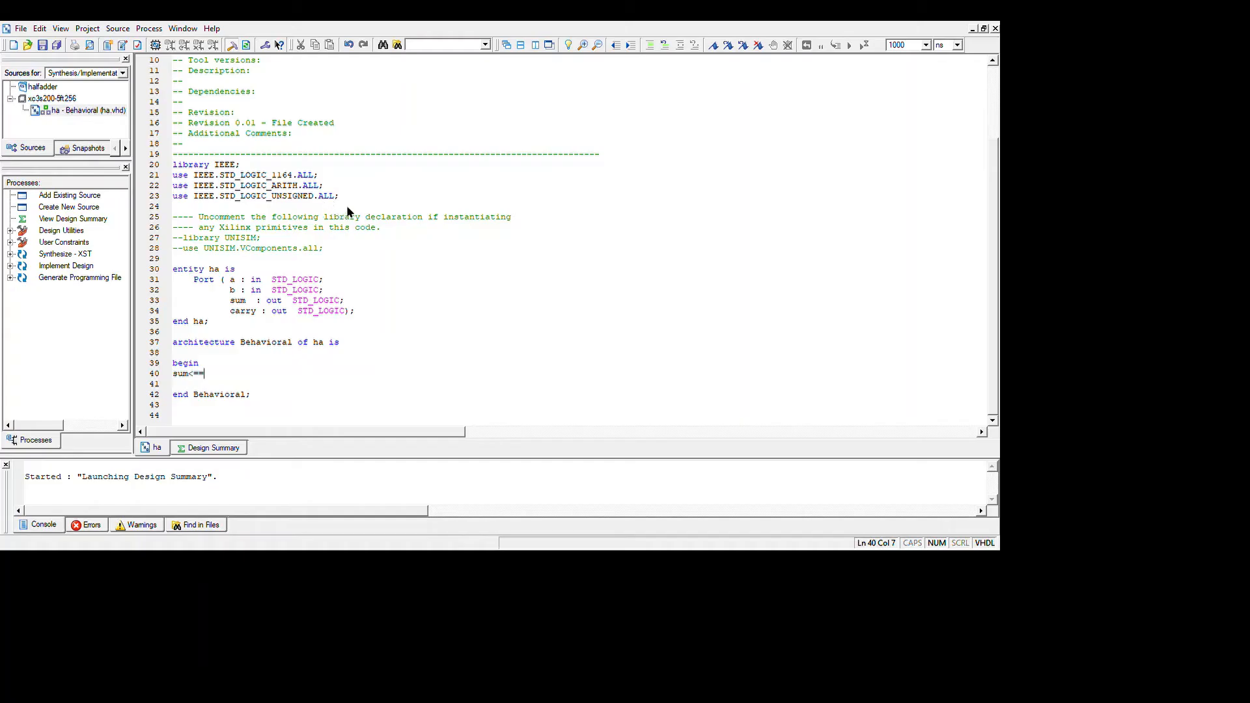
pyautogui.moveTo(1204, 48)
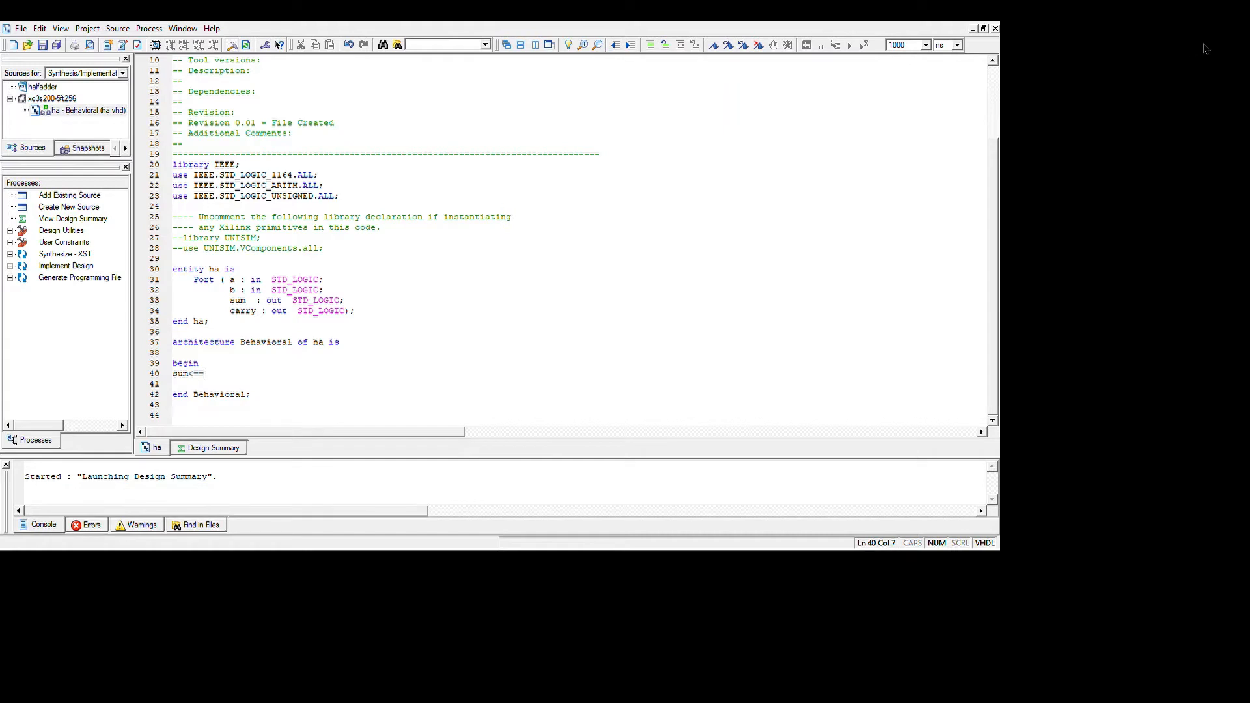
pyautogui.moveTo(818, 420)
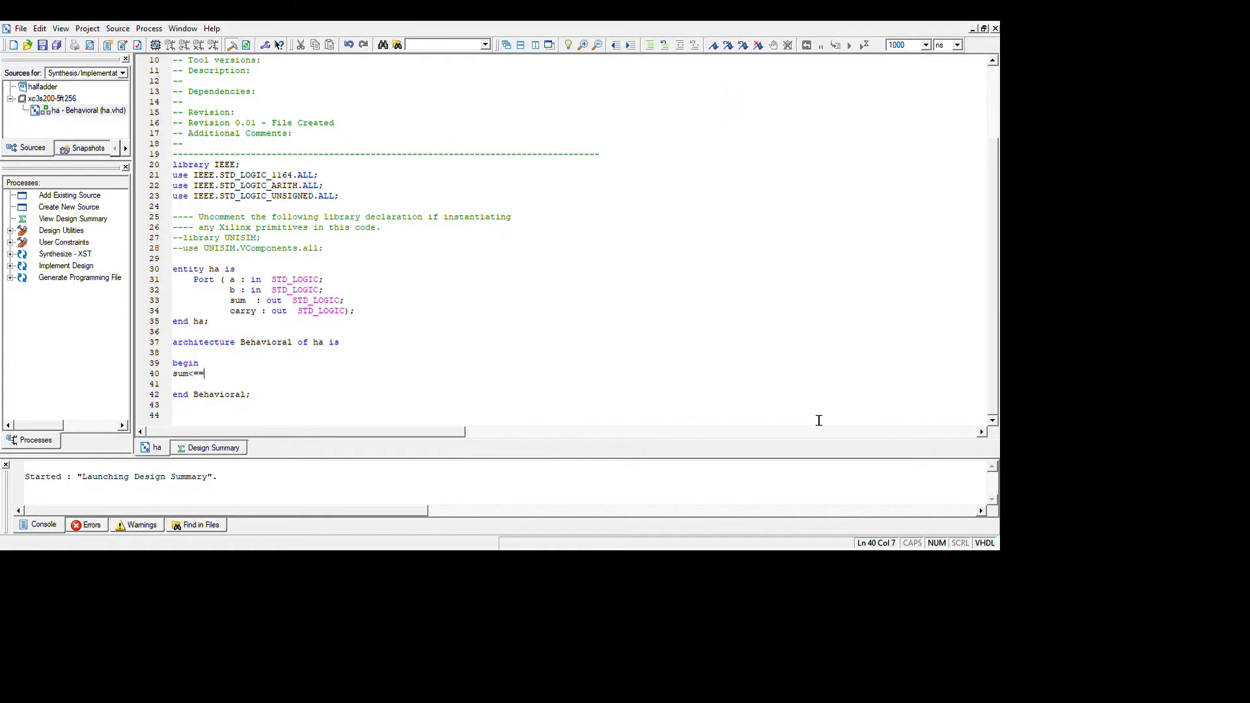
pyautogui.moveTo(602, 506)
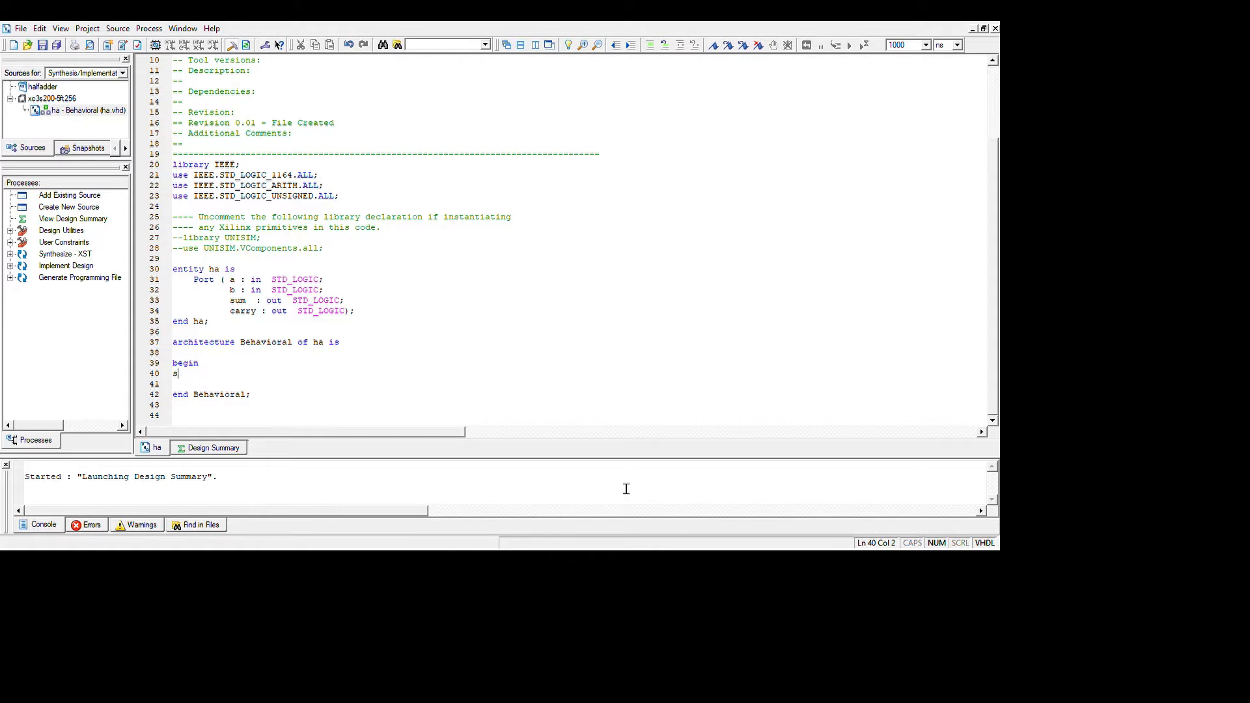
# - Trim the partial 'sum<=' on line 40 of ha.vhd back to a single 's'
pyautogui.press('Backspace')
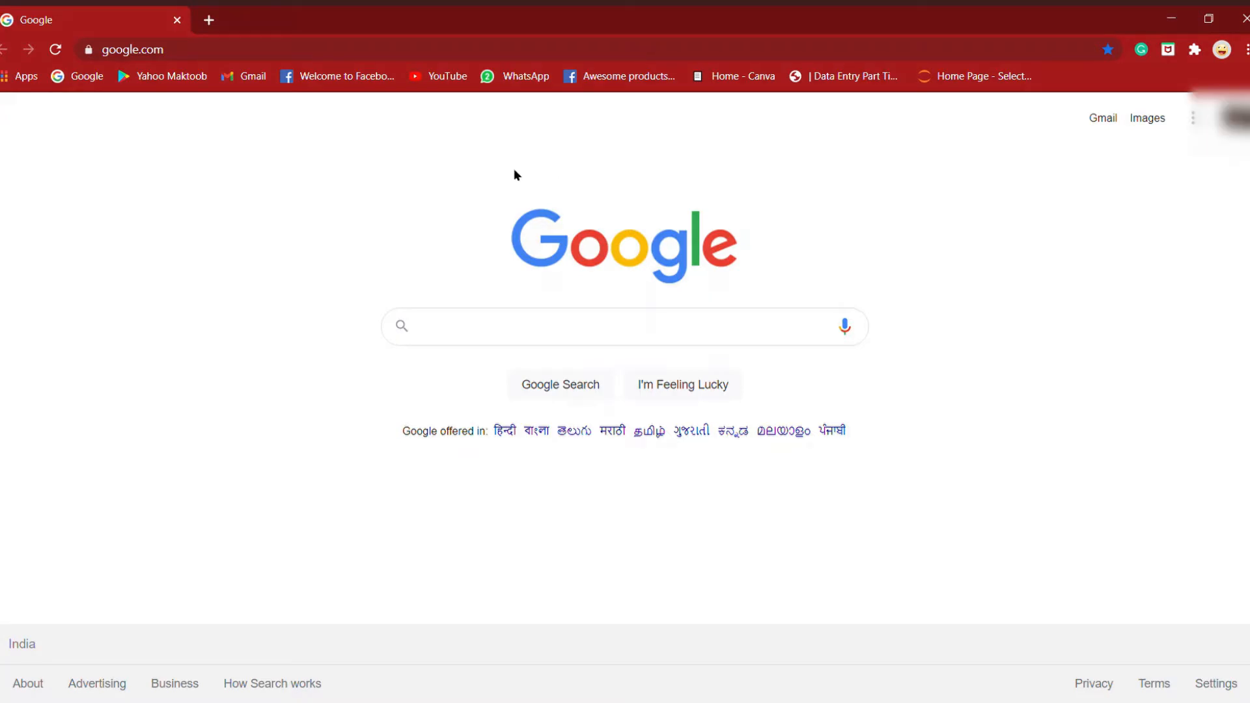
pyautogui.moveTo(1042, 168)
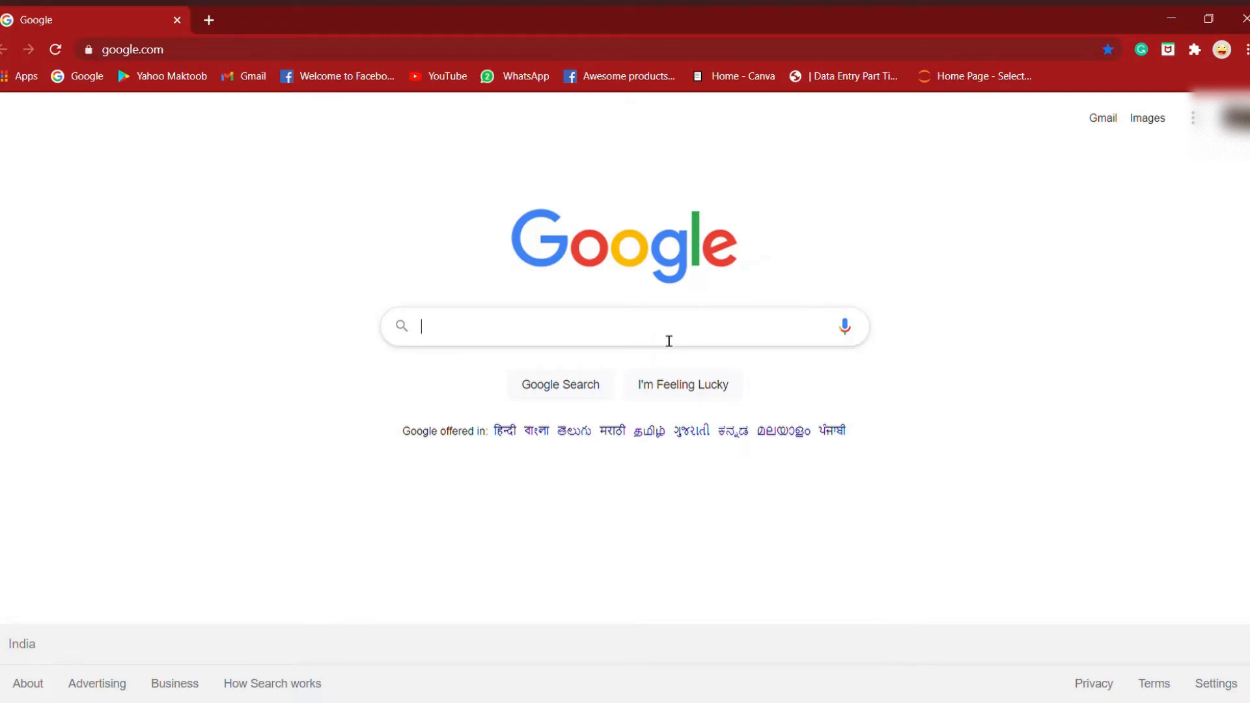
# - Search Google for 'xilinx ise webpack download' via the 'xil' suggestion
pyautogui.click(624, 325)
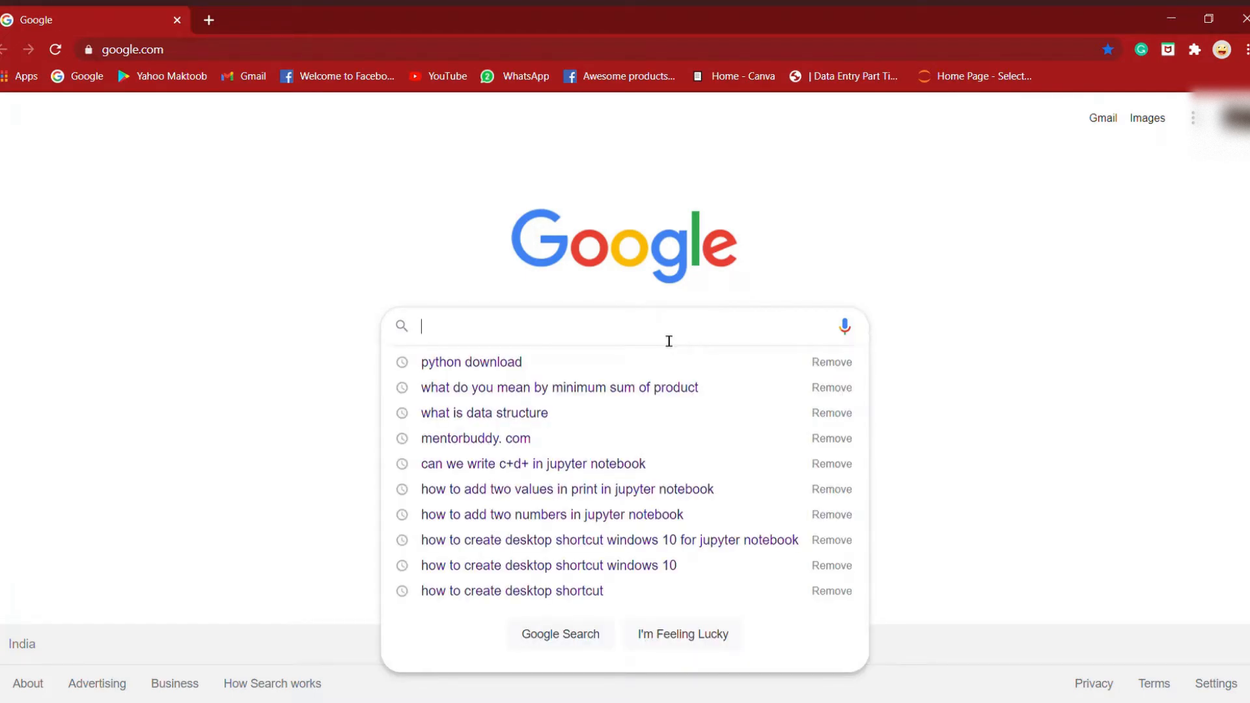
pyautogui.write('xil')
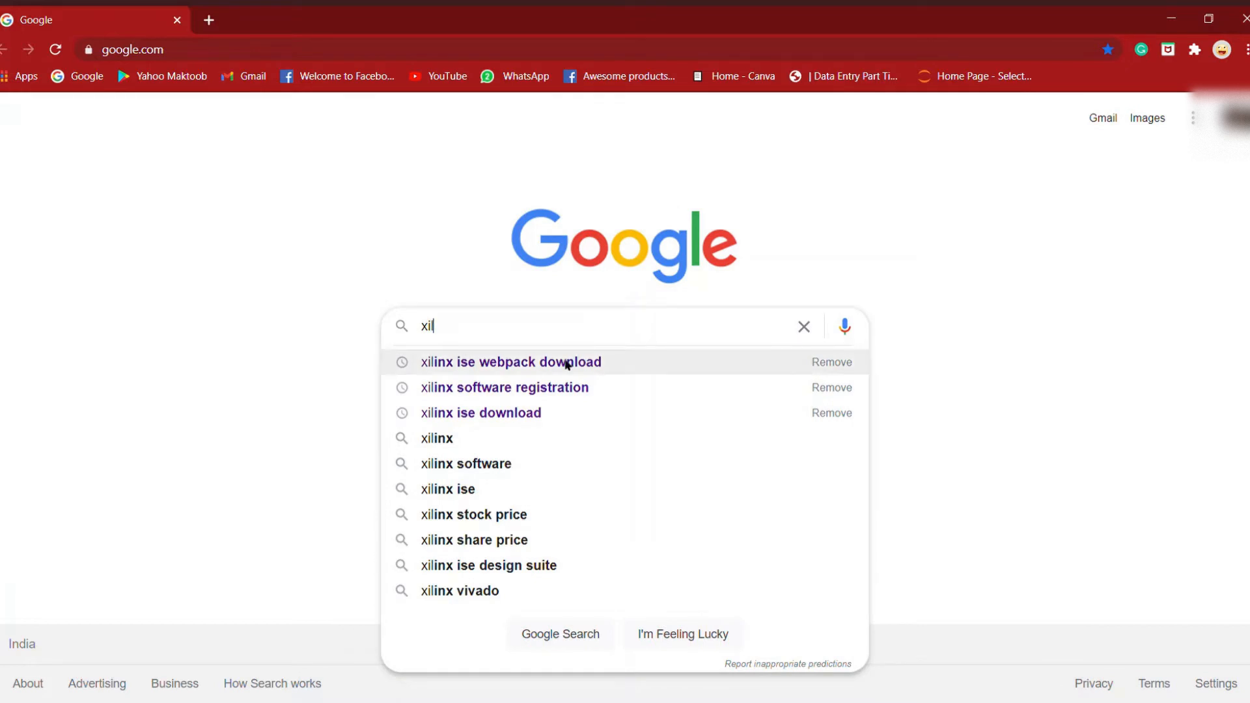
pyautogui.click(510, 362)
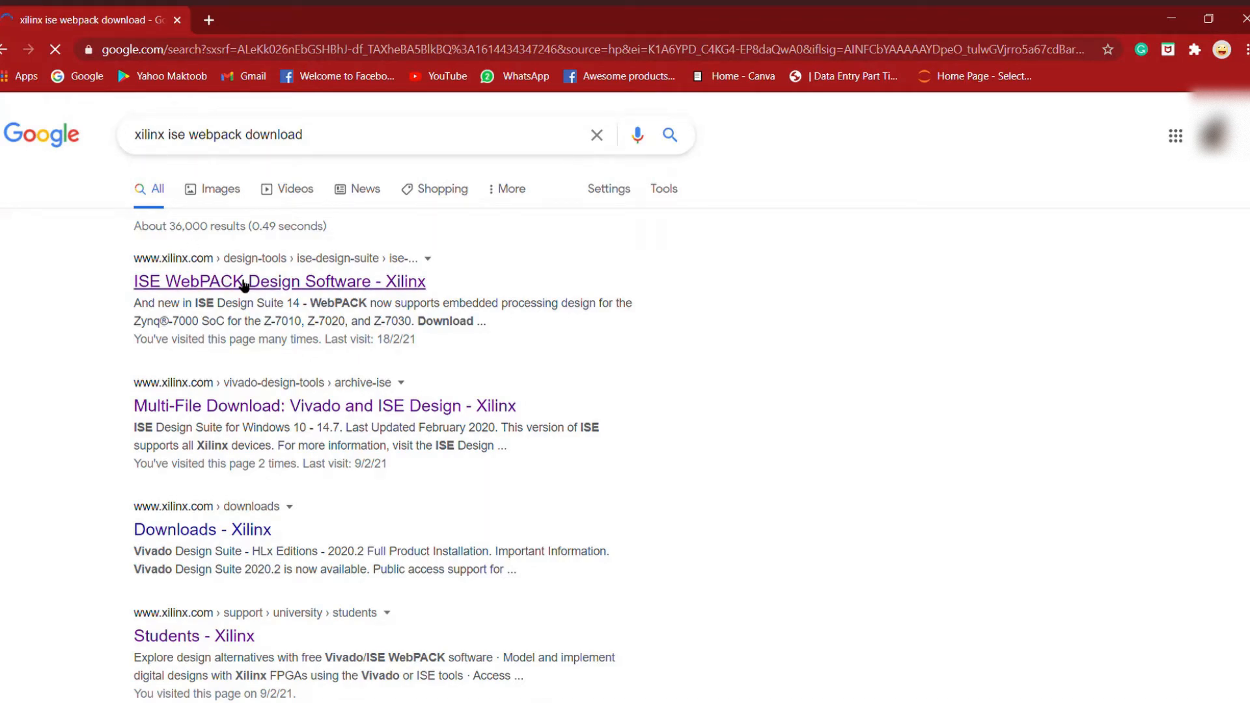
# - Go to the ISE WebPACK page on Xilinx and reach the 8.x entries of the ISE Archive
pyautogui.click(278, 281)
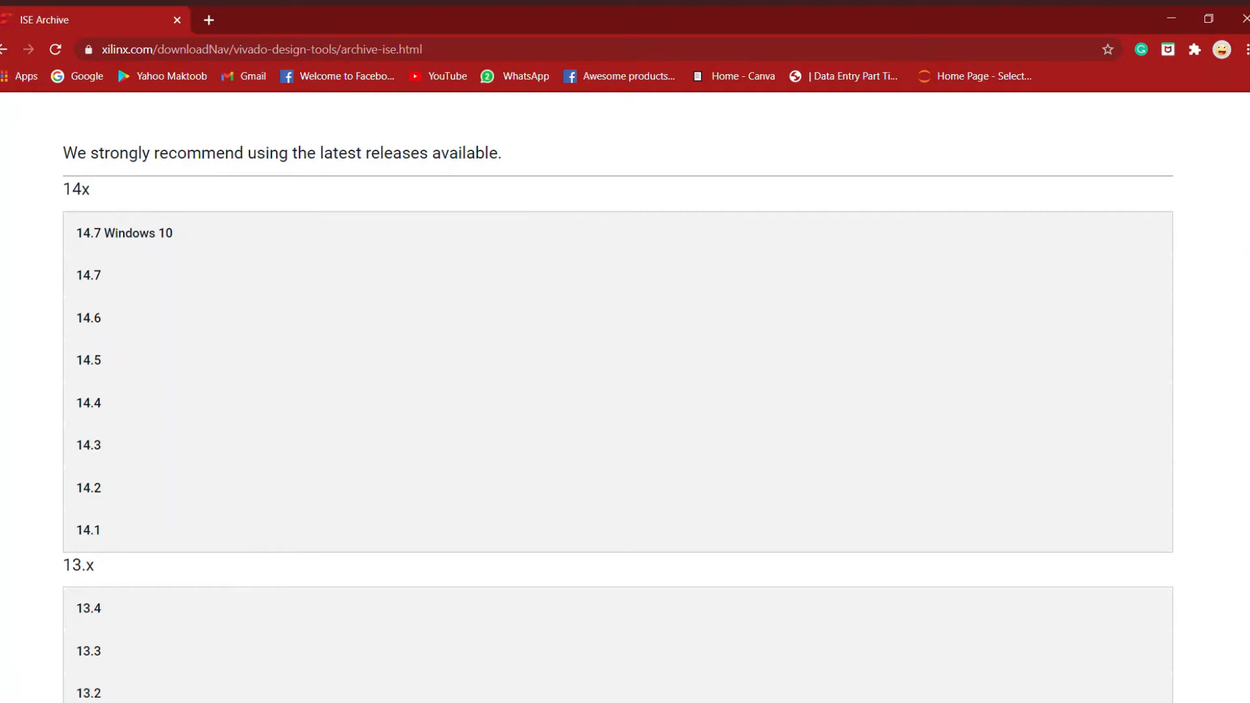
pyautogui.scroll(-3)
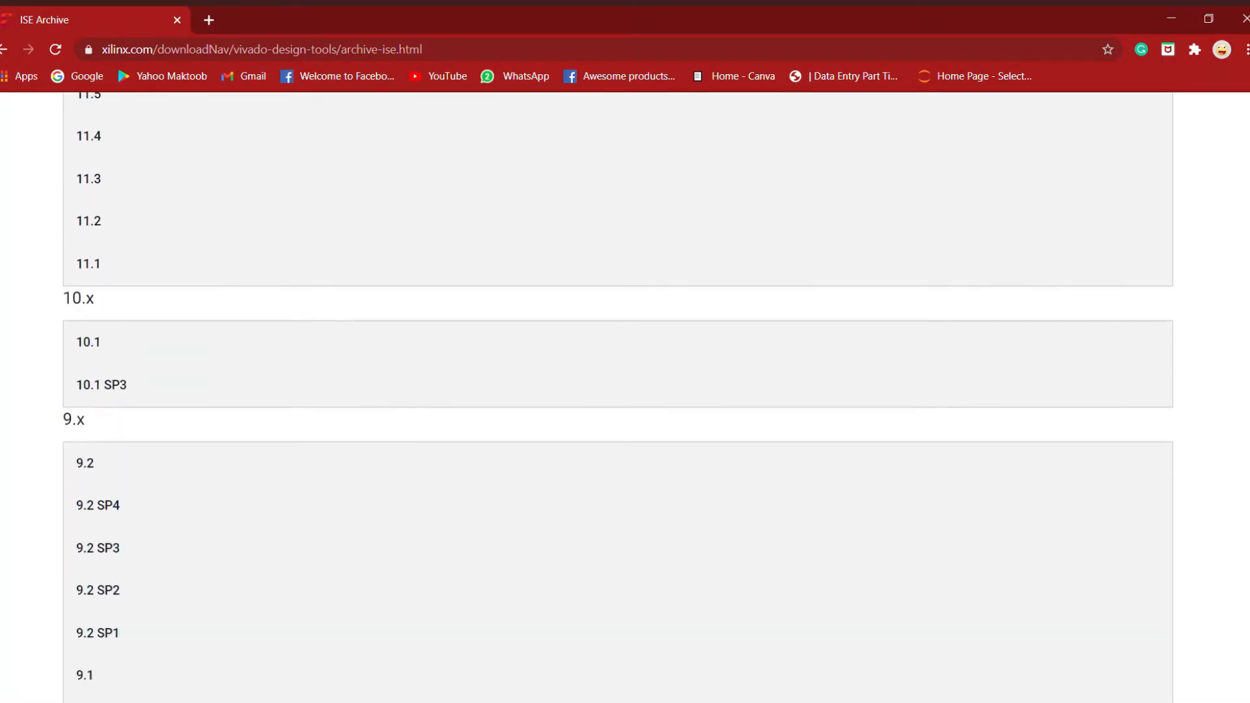
pyautogui.scroll(-3)
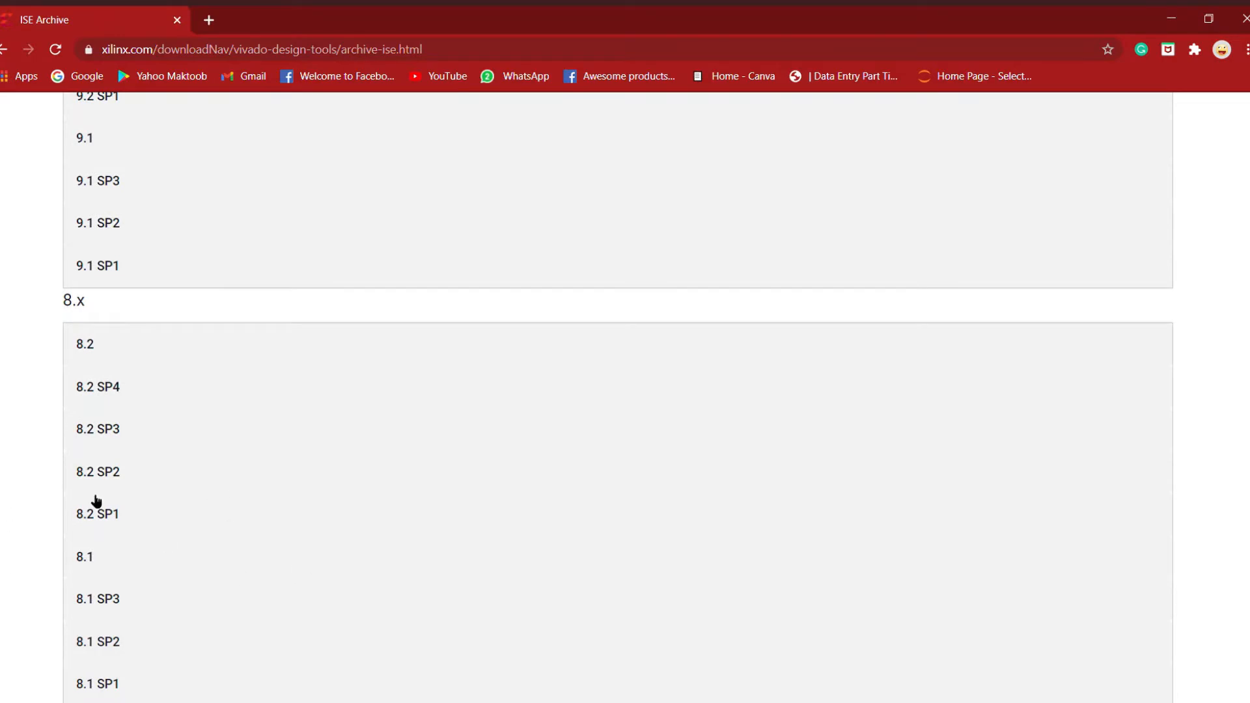
pyautogui.moveTo(88, 555)
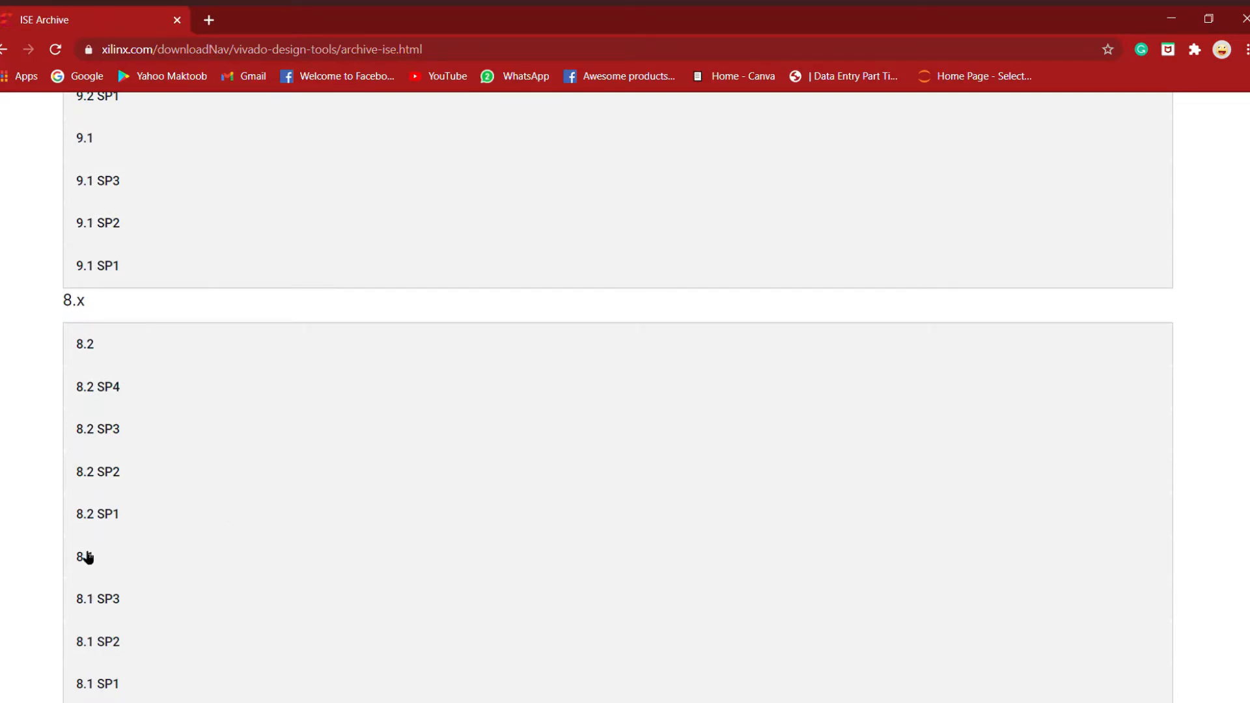
# - Expand the 8.1 release to list its ISE Foundation 8.1i downloads
pyautogui.click(84, 556)
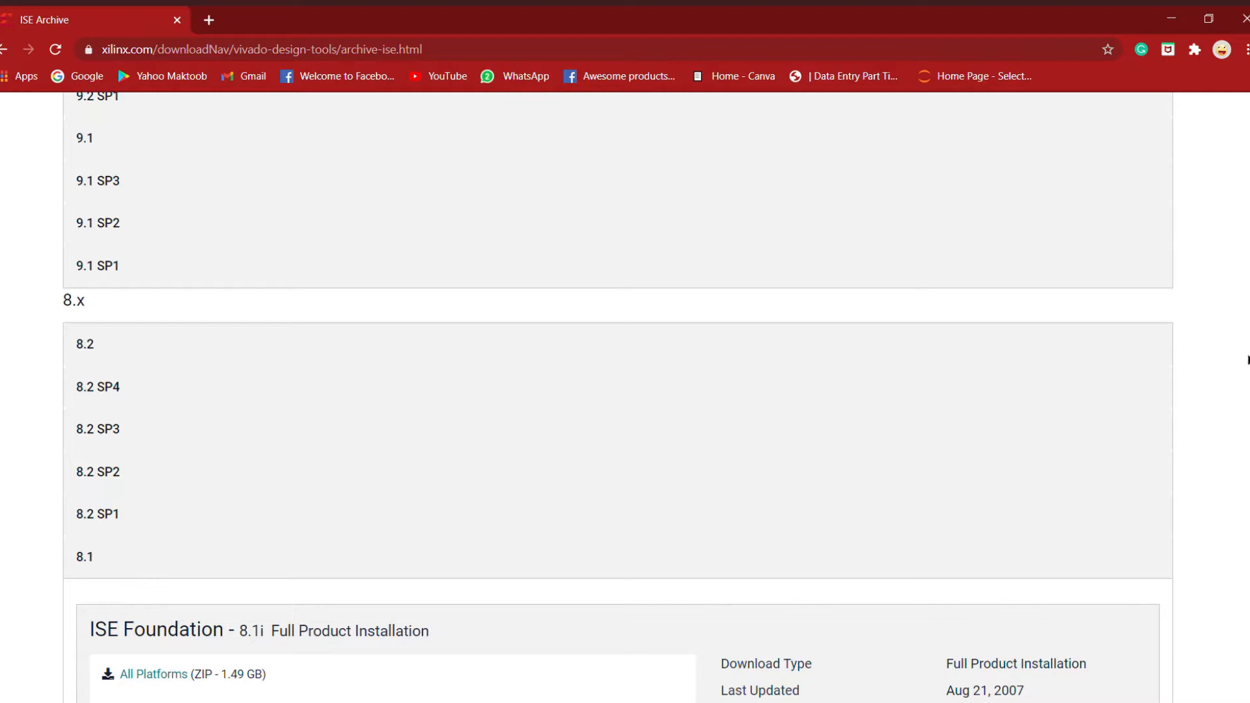
pyautogui.scroll(-3)
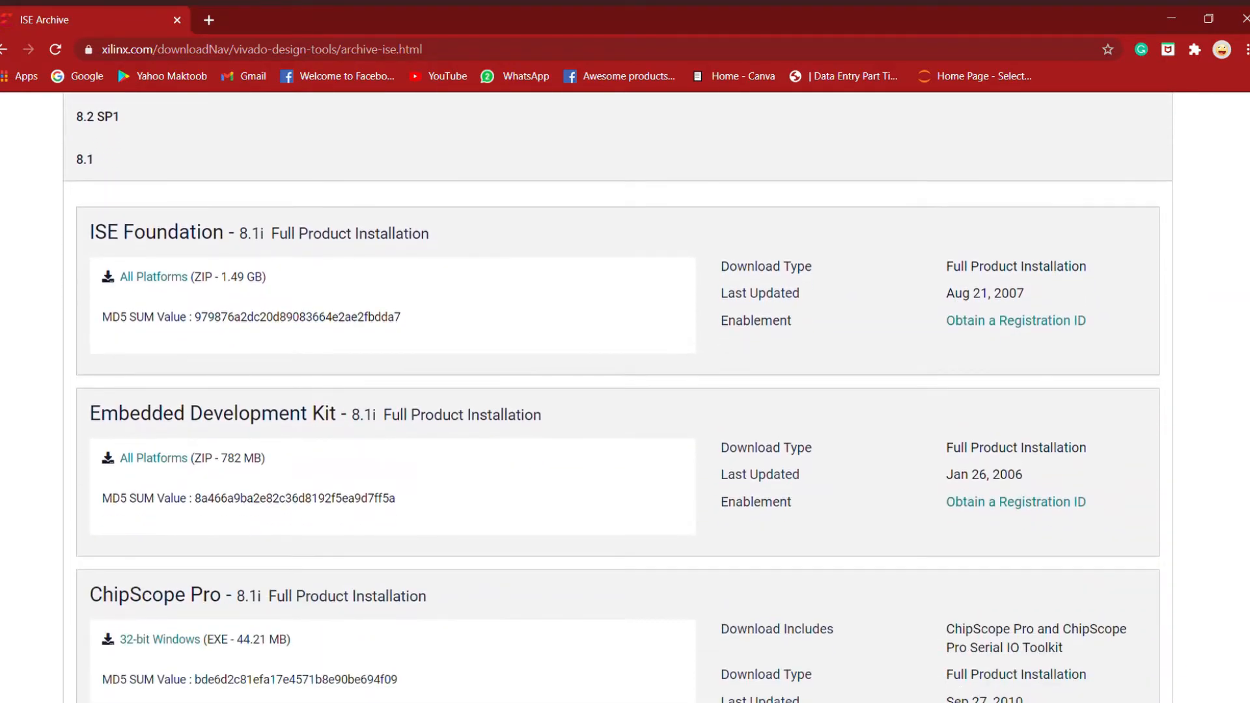
pyautogui.moveTo(116, 442)
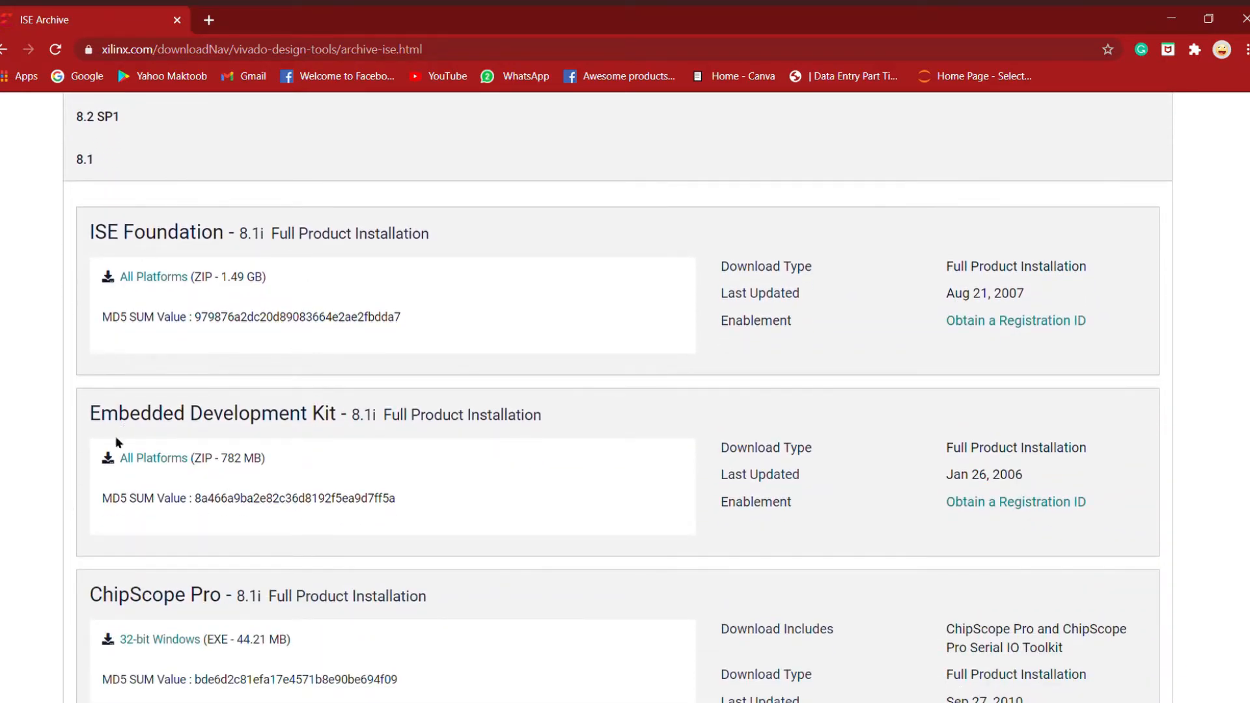
pyautogui.moveTo(946, 379)
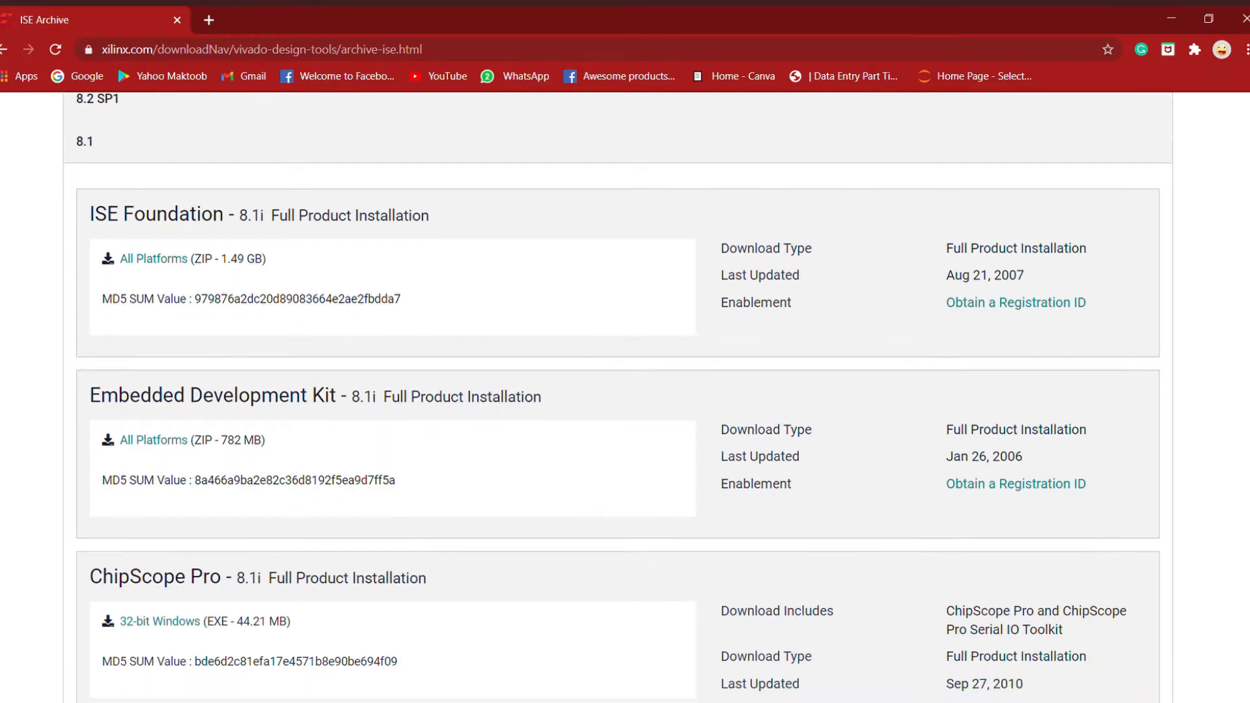
pyautogui.scroll(-3)
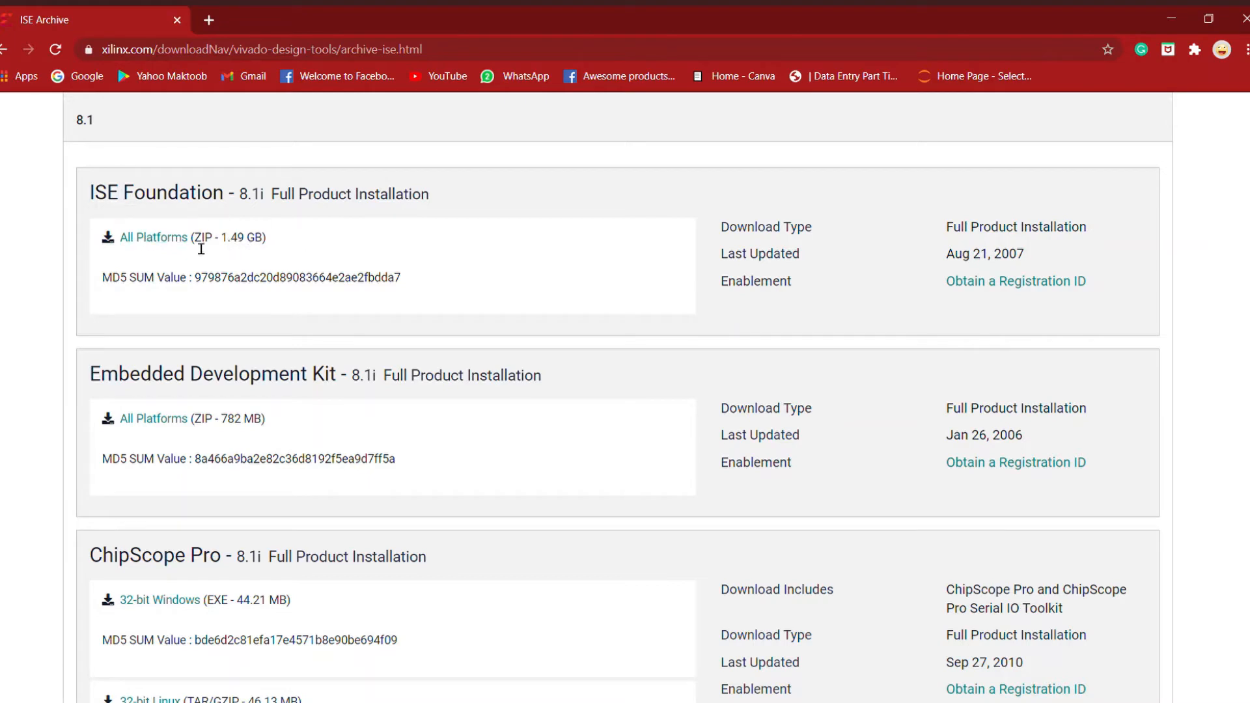
pyautogui.moveTo(152, 237)
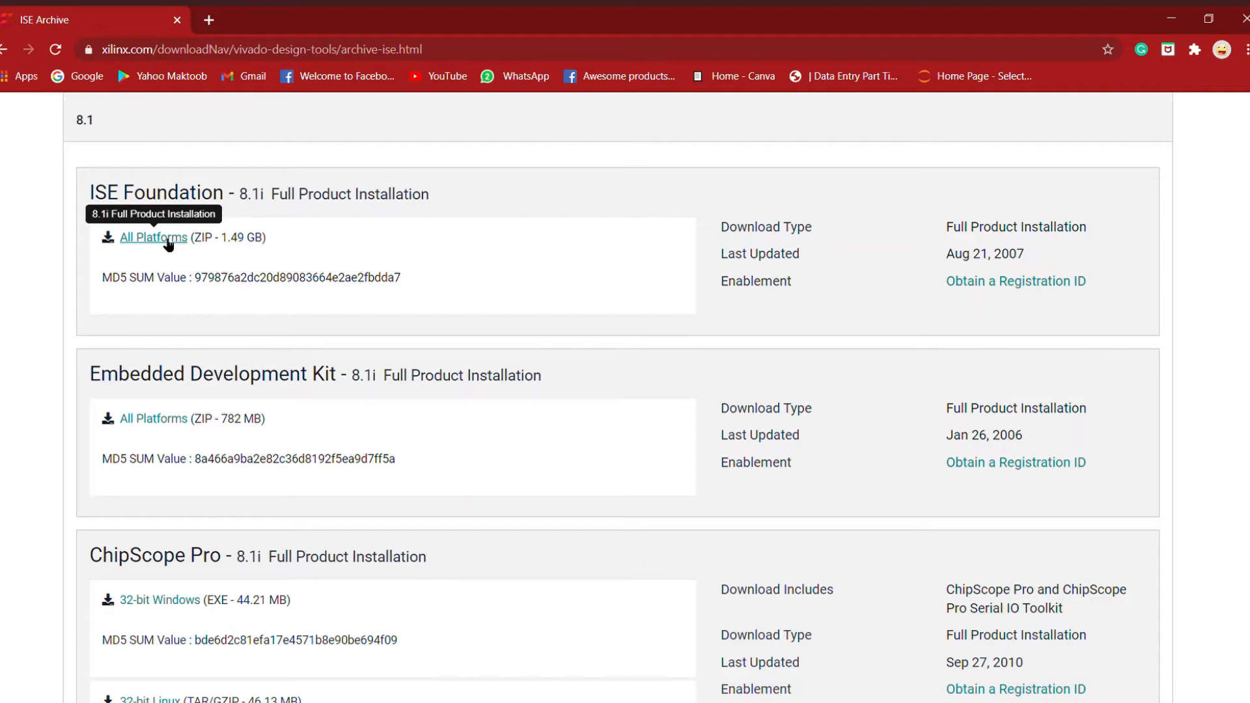
# - Request the ISE Foundation 8.1i download for All Platforms
pyautogui.click(152, 237)
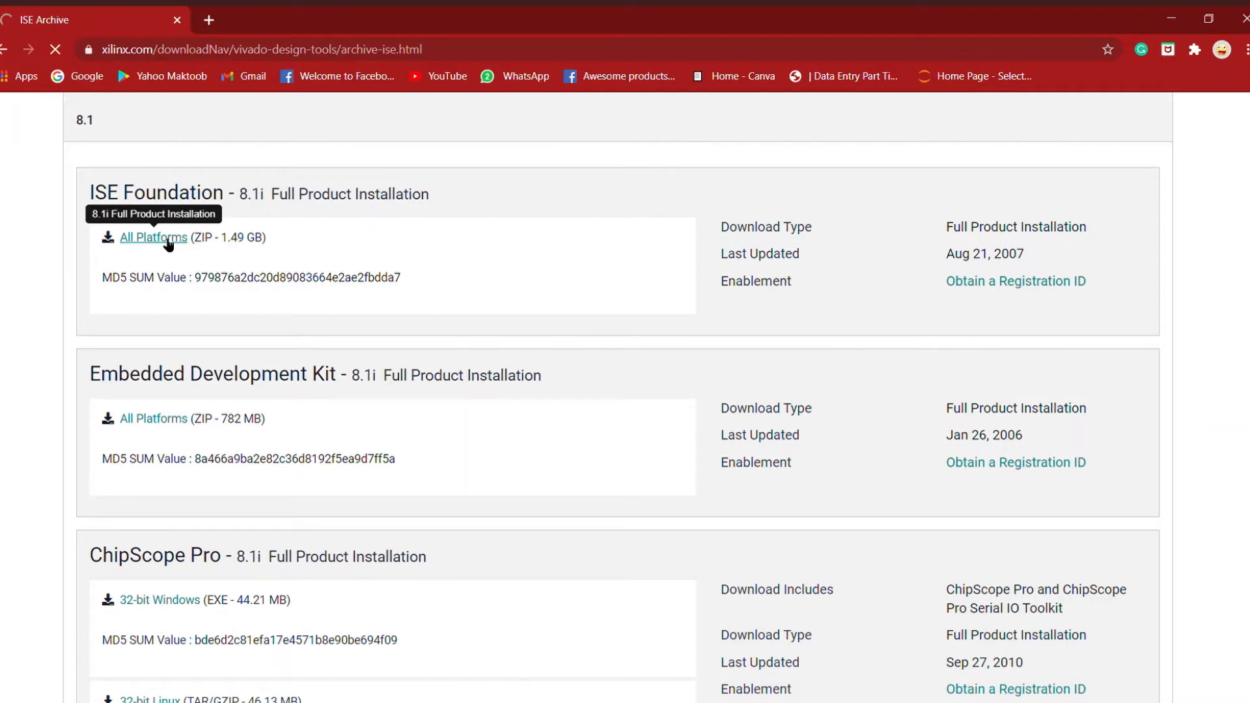
pyautogui.click(151, 237)
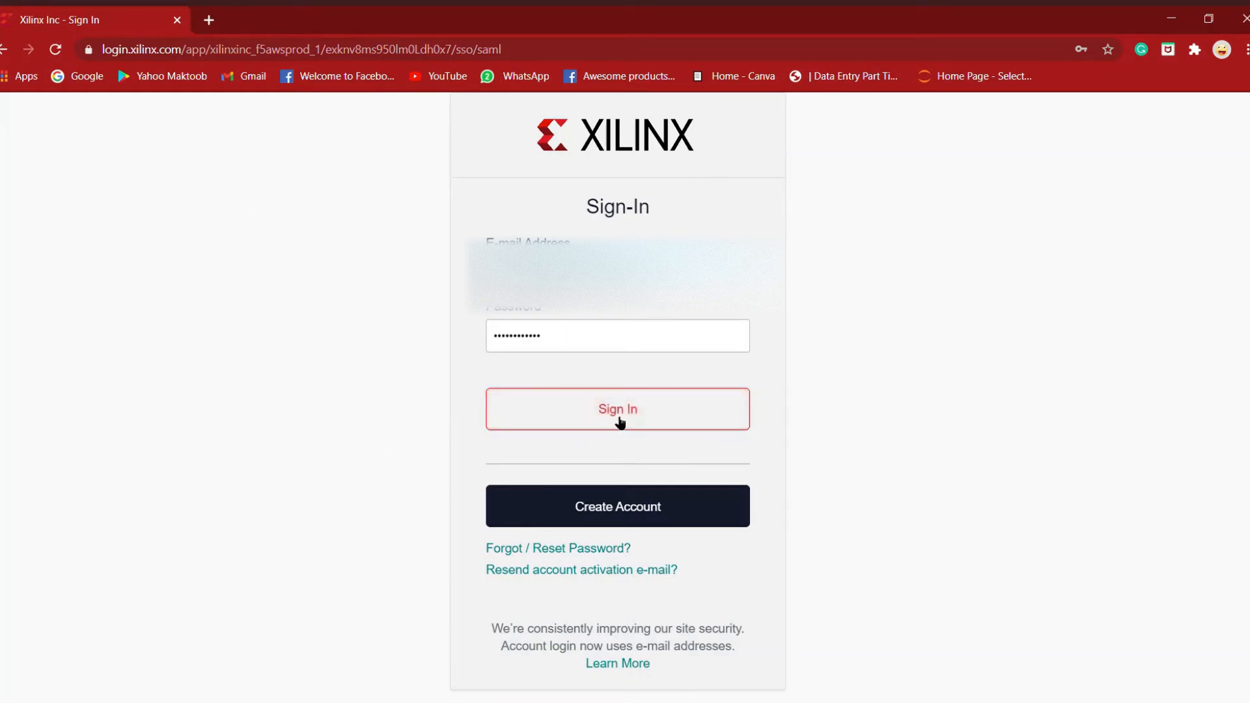
# - Sign in to the Xilinx account with the entered credentials
pyautogui.click(617, 408)
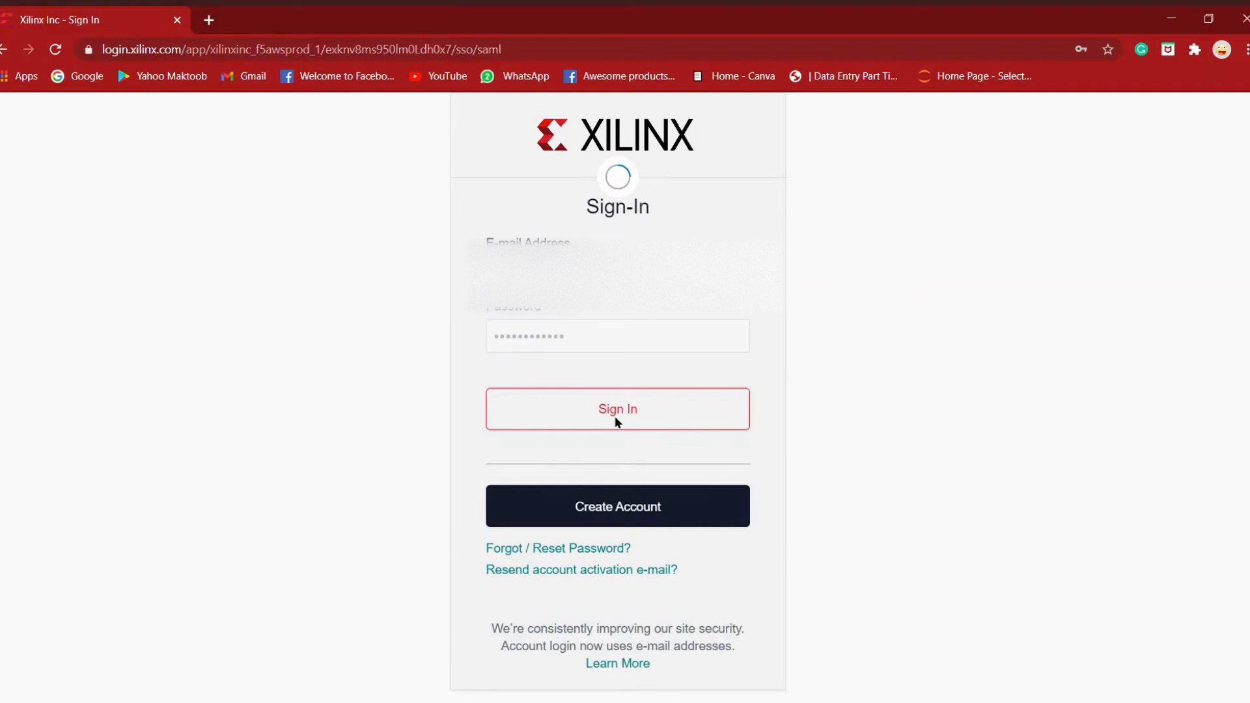
pyautogui.click(617, 409)
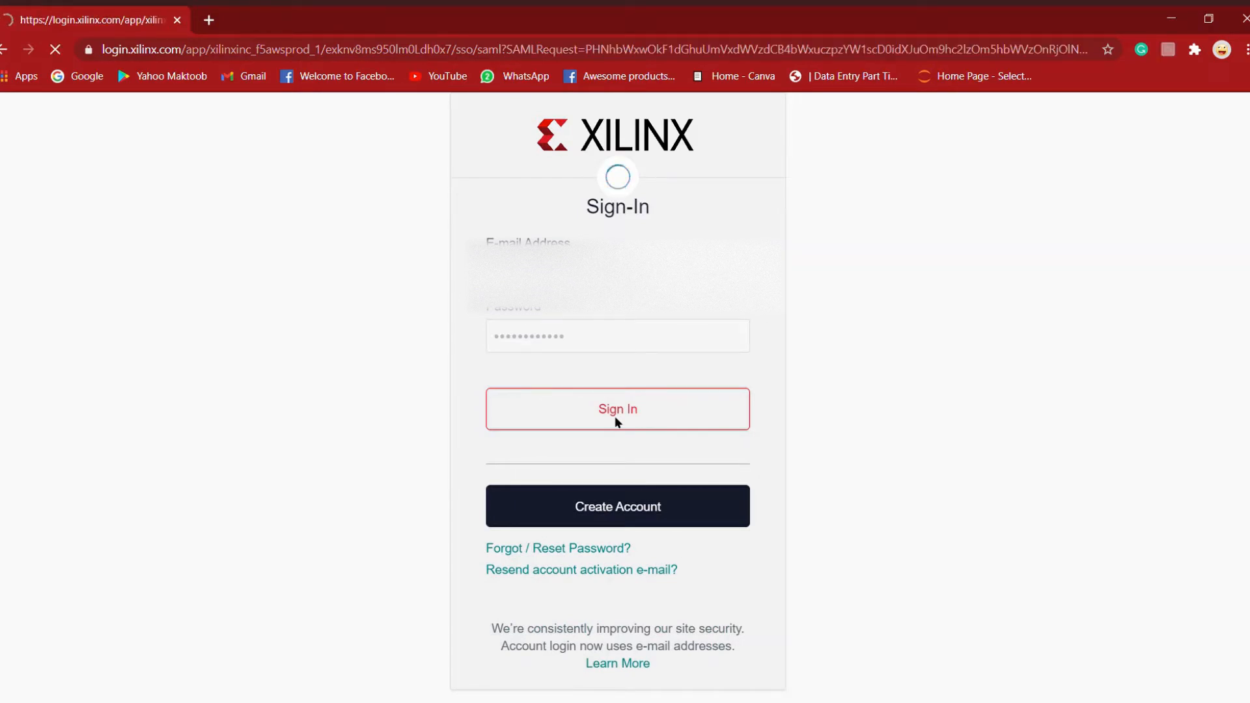
pyautogui.click(617, 408)
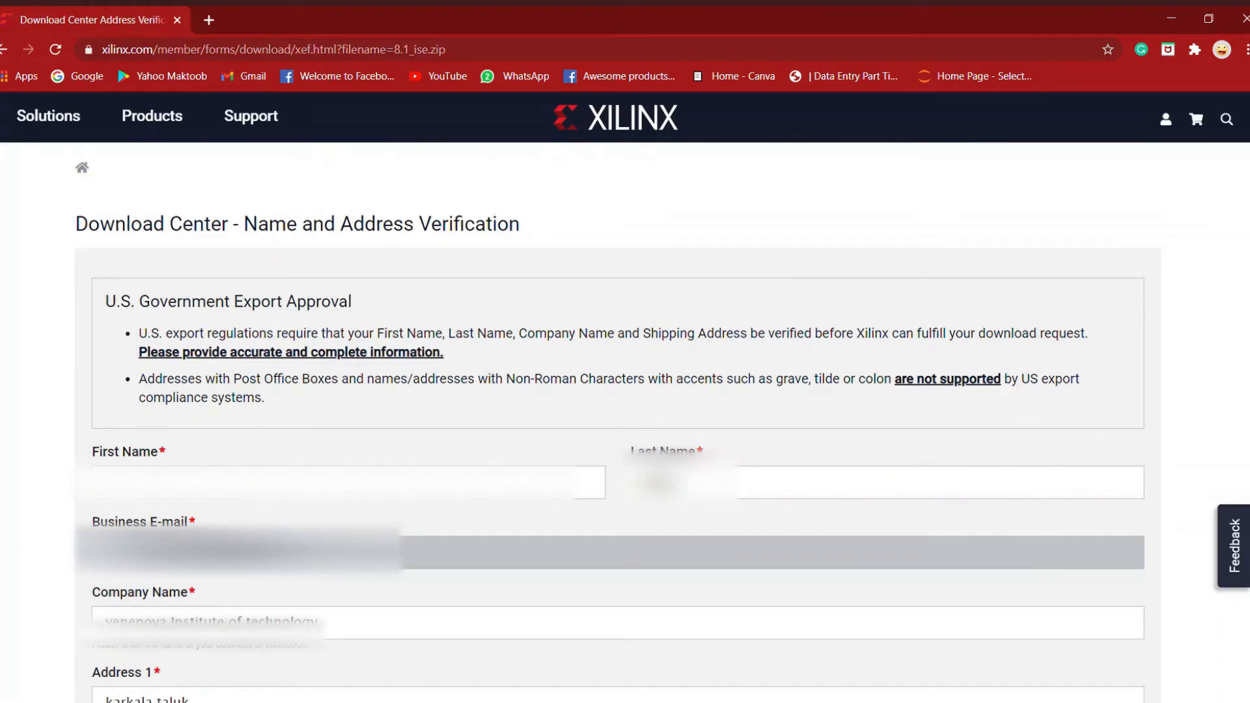
# - Submit the filled name and address verification form with the Download button
pyautogui.scroll(-3)
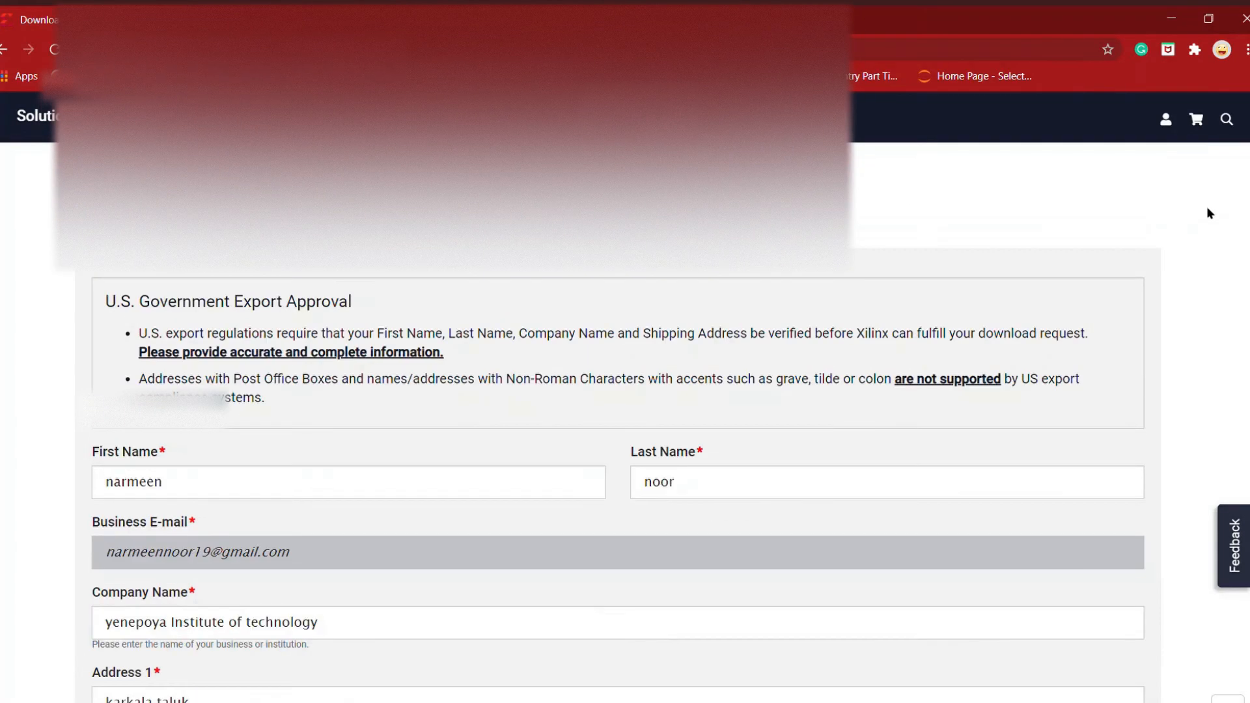
pyautogui.scroll(-3)
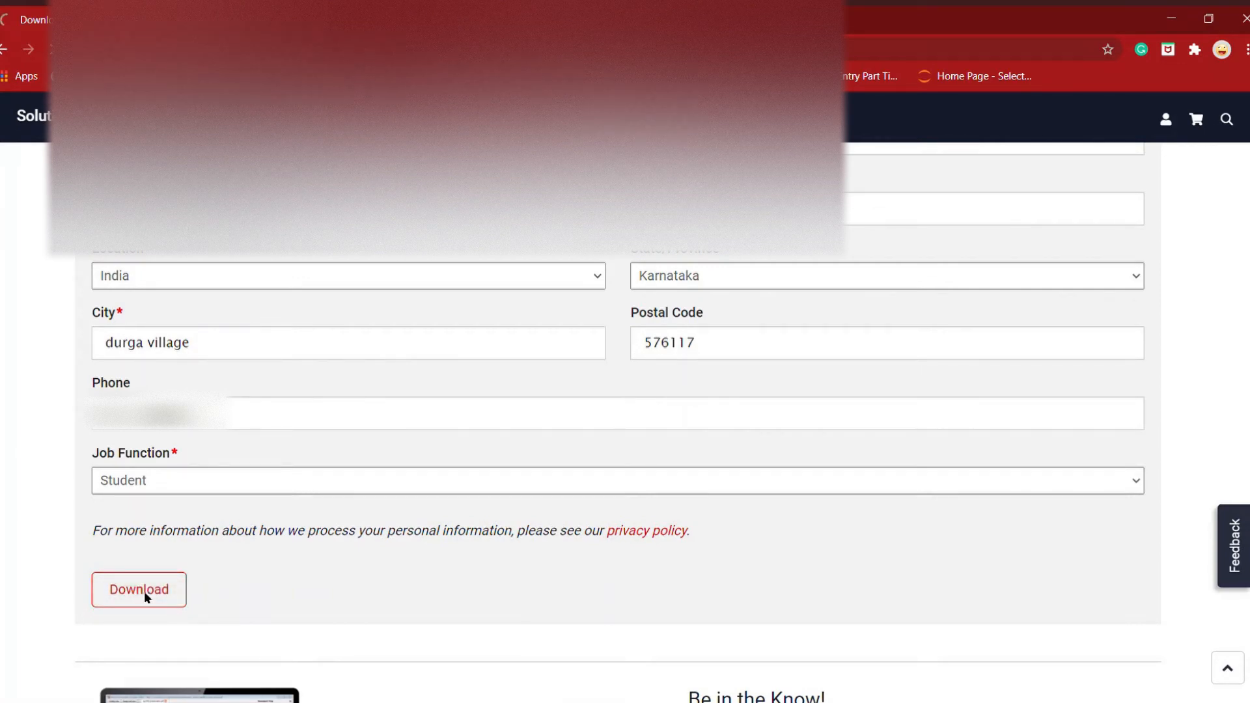
pyautogui.click(140, 589)
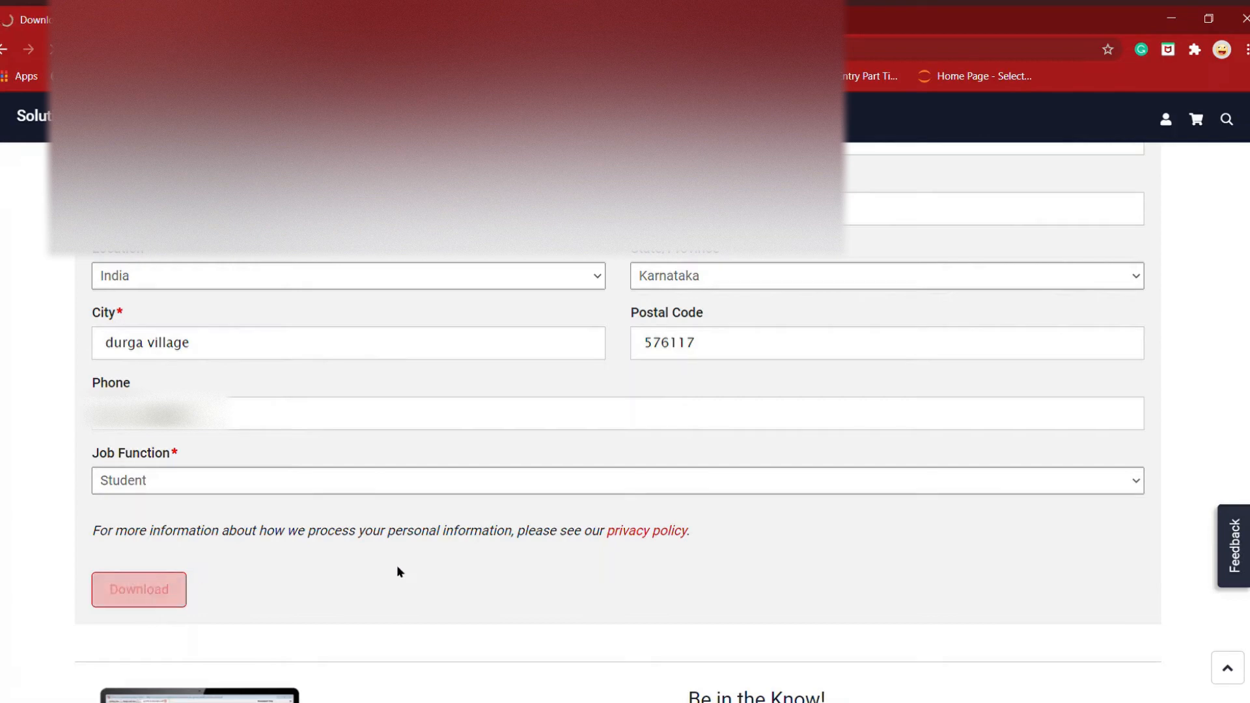
pyautogui.click(140, 589)
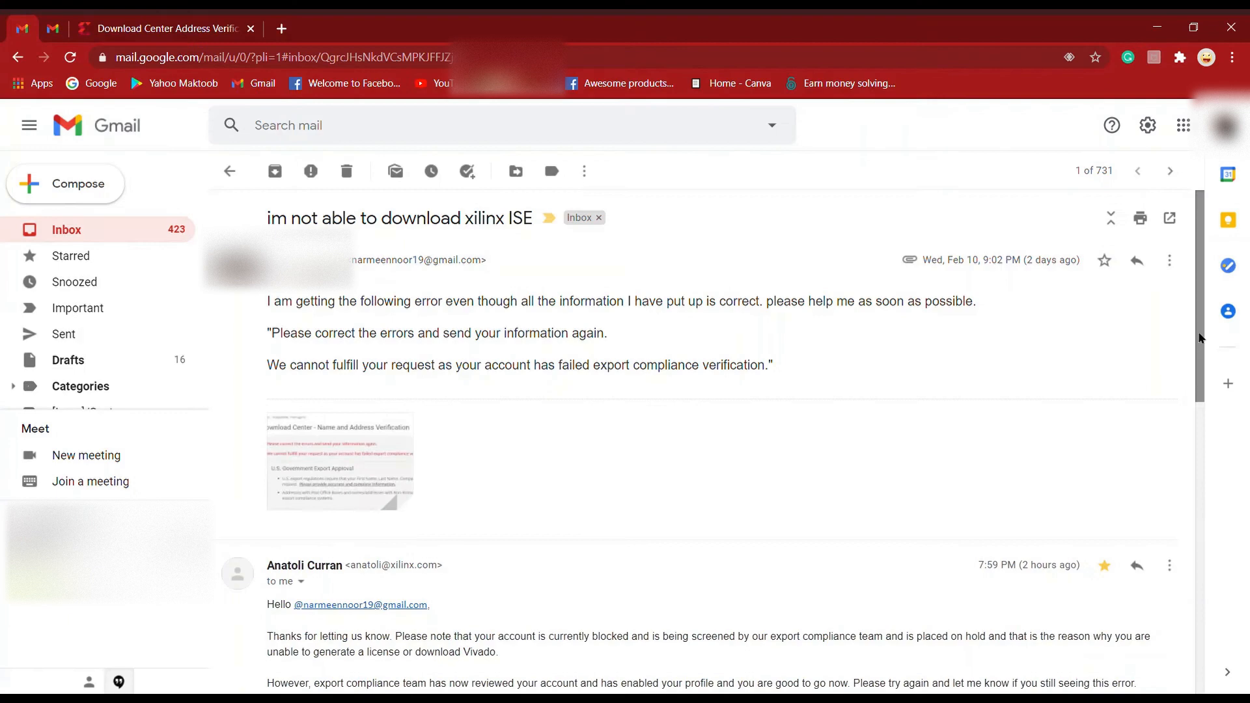
# - Scroll the Gmail thread to the Xilinx reply saying the profile was re-enabled
pyautogui.scroll(-3)
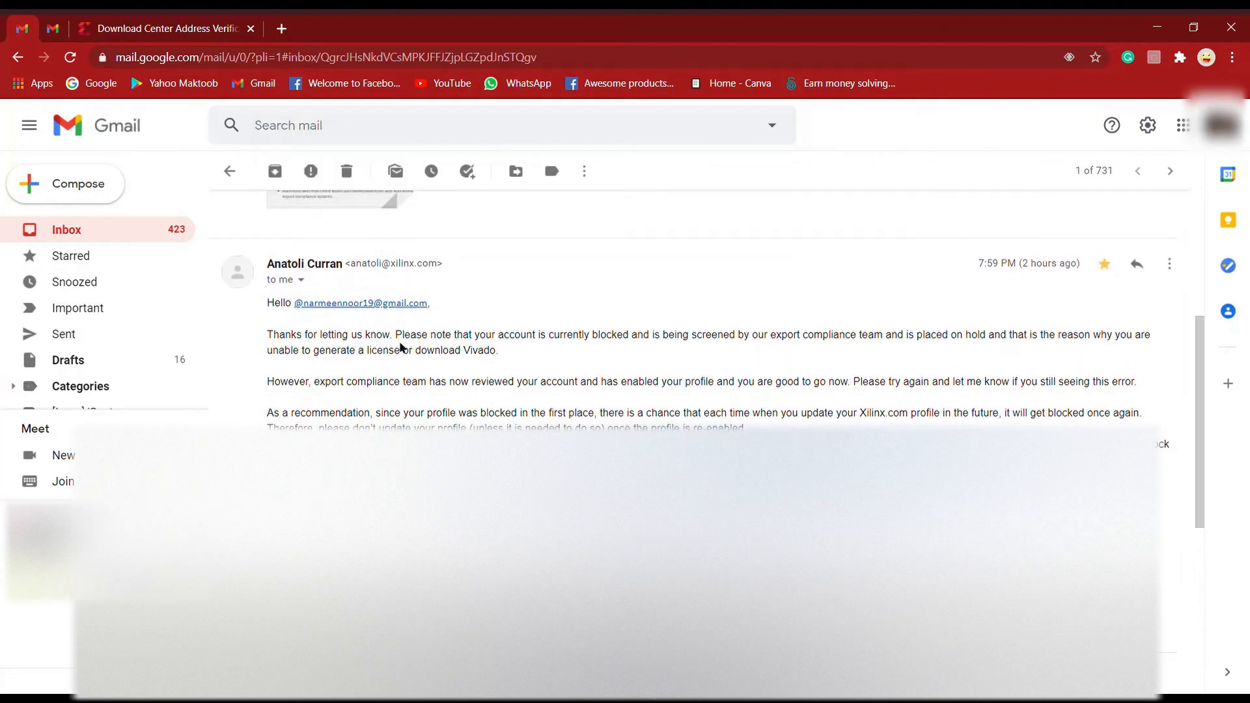
pyautogui.moveTo(829, 364)
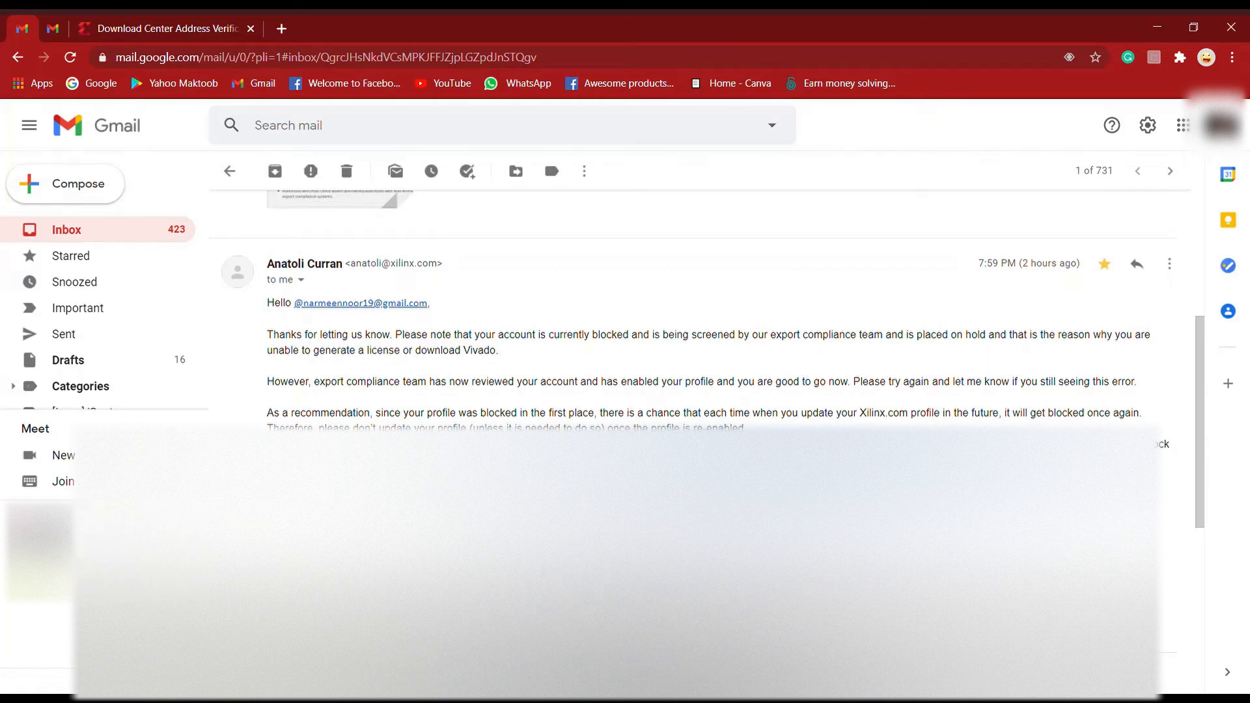
# - Back in the Download Center, submit the verification form so the ISE 14.7 zip starts downloading
pyautogui.click(165, 27)
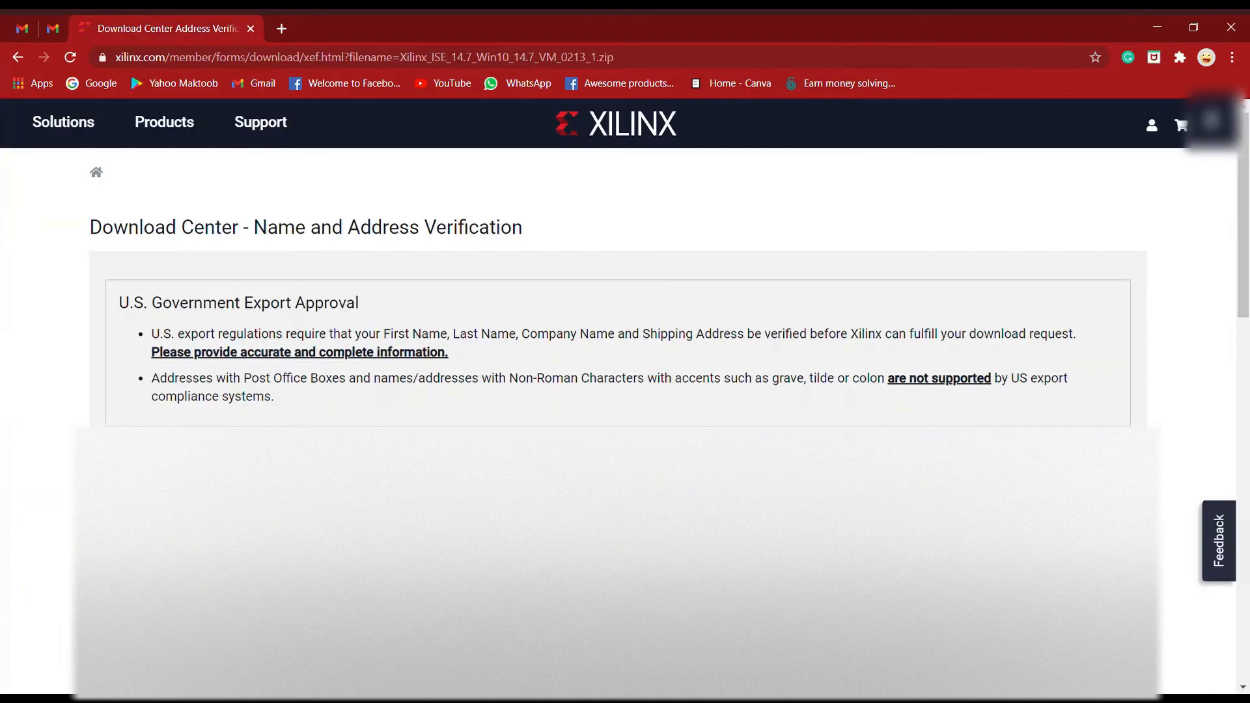
pyautogui.scroll(-3)
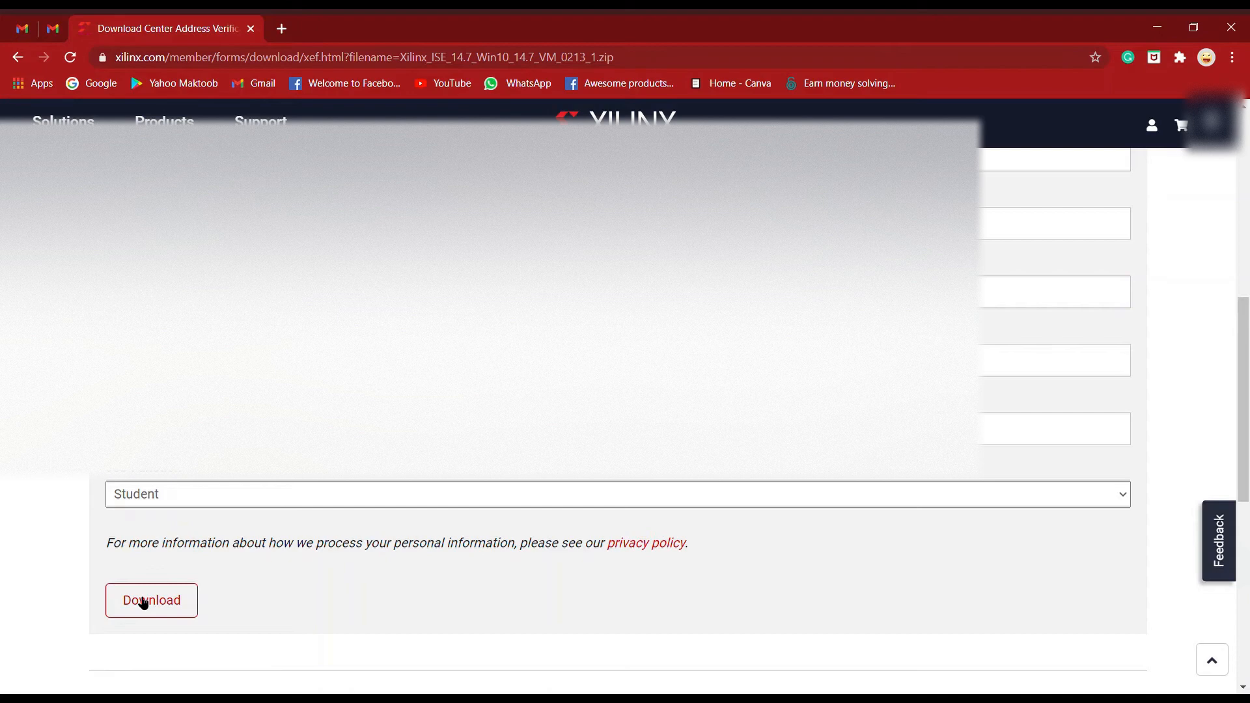
pyautogui.click(151, 599)
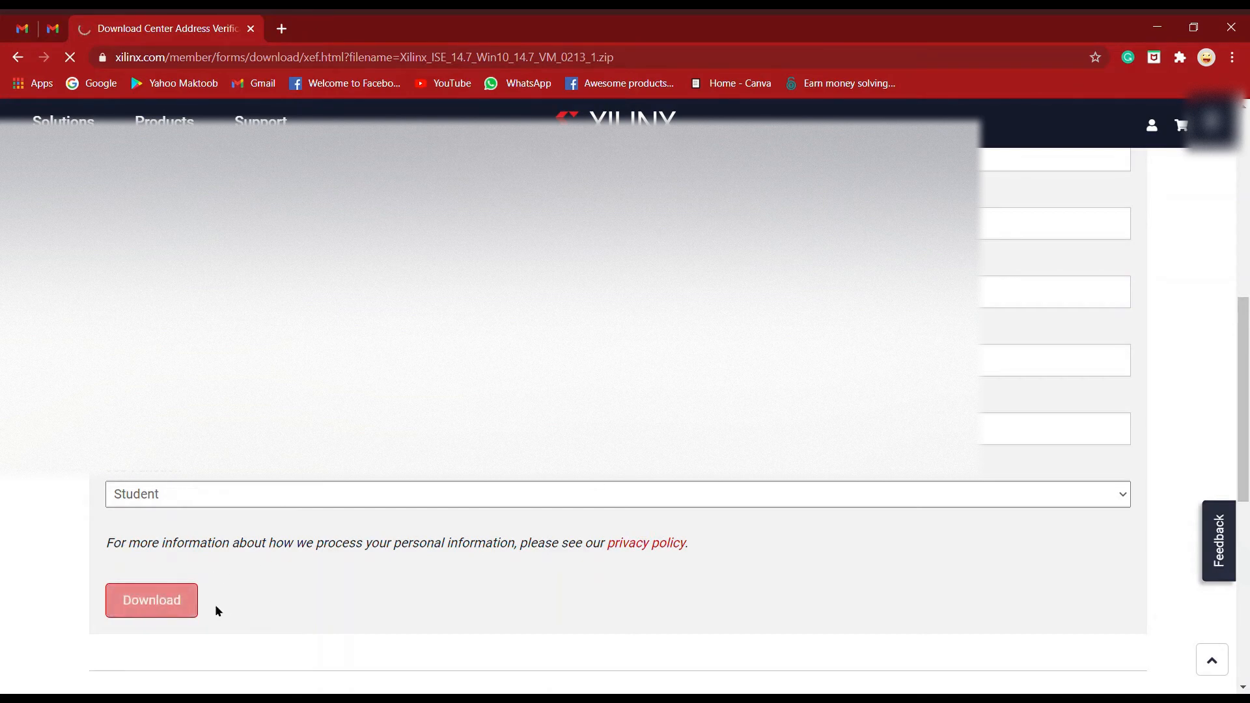
pyautogui.click(151, 598)
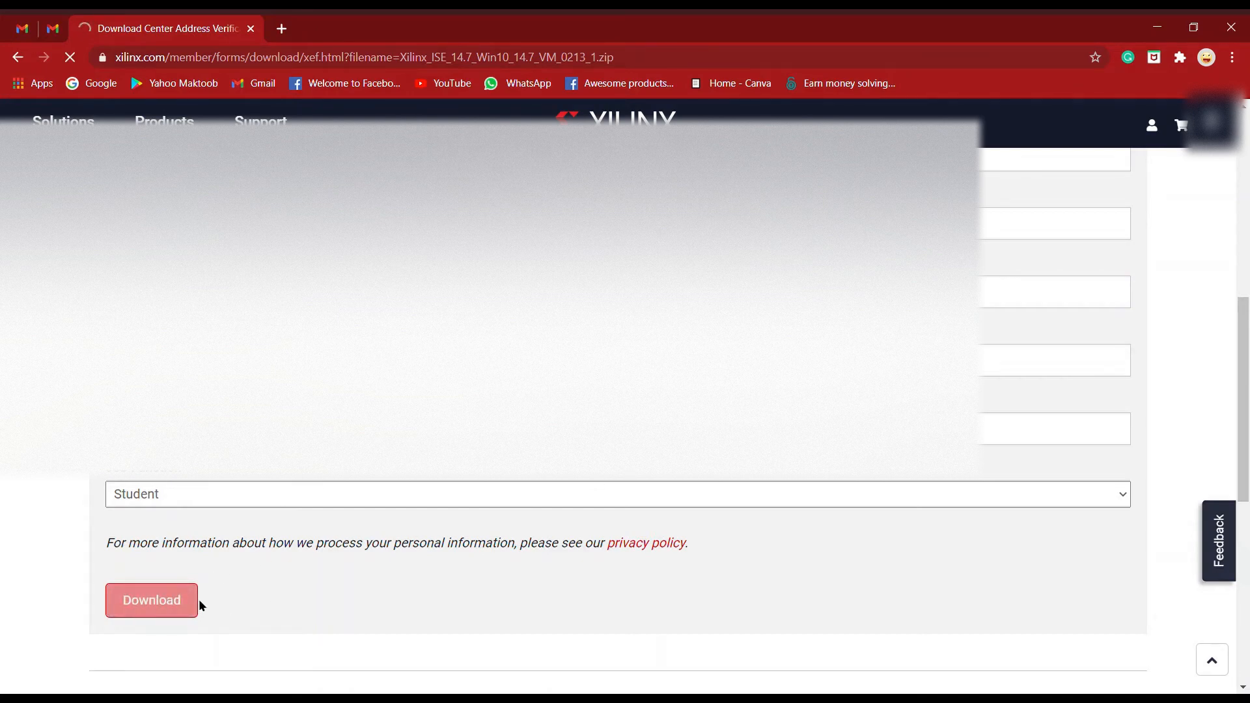
pyautogui.click(151, 599)
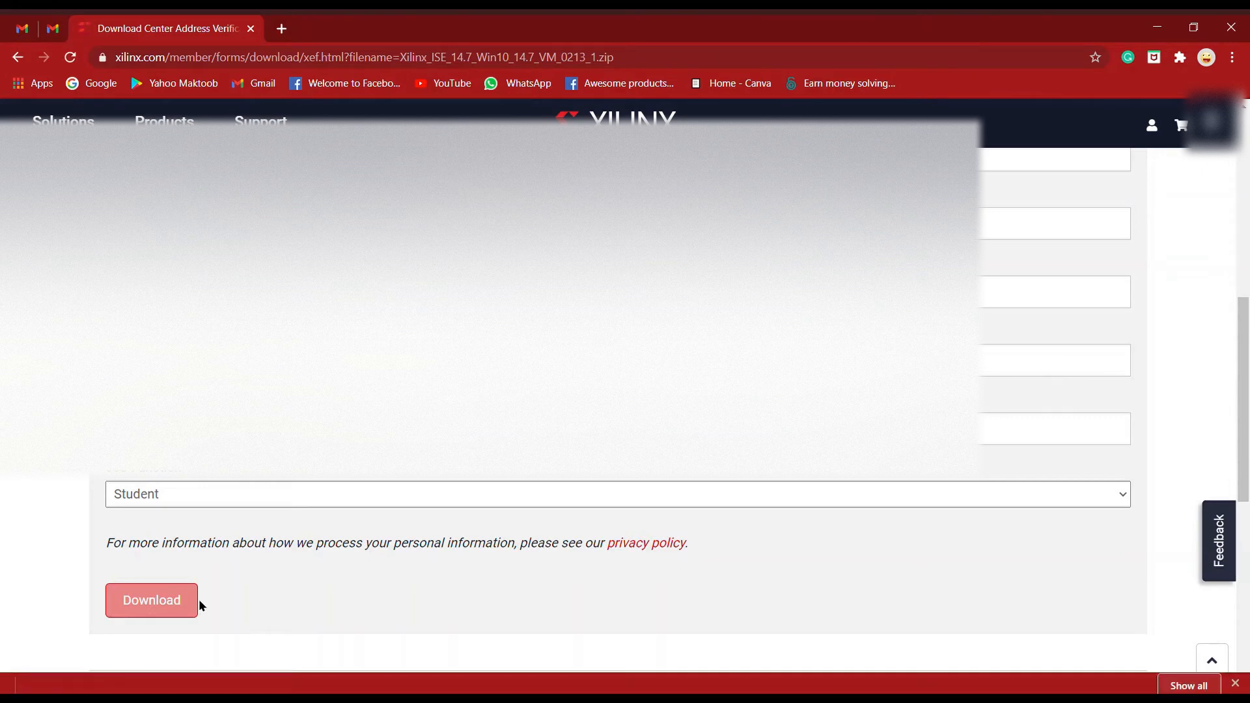
pyautogui.click(151, 599)
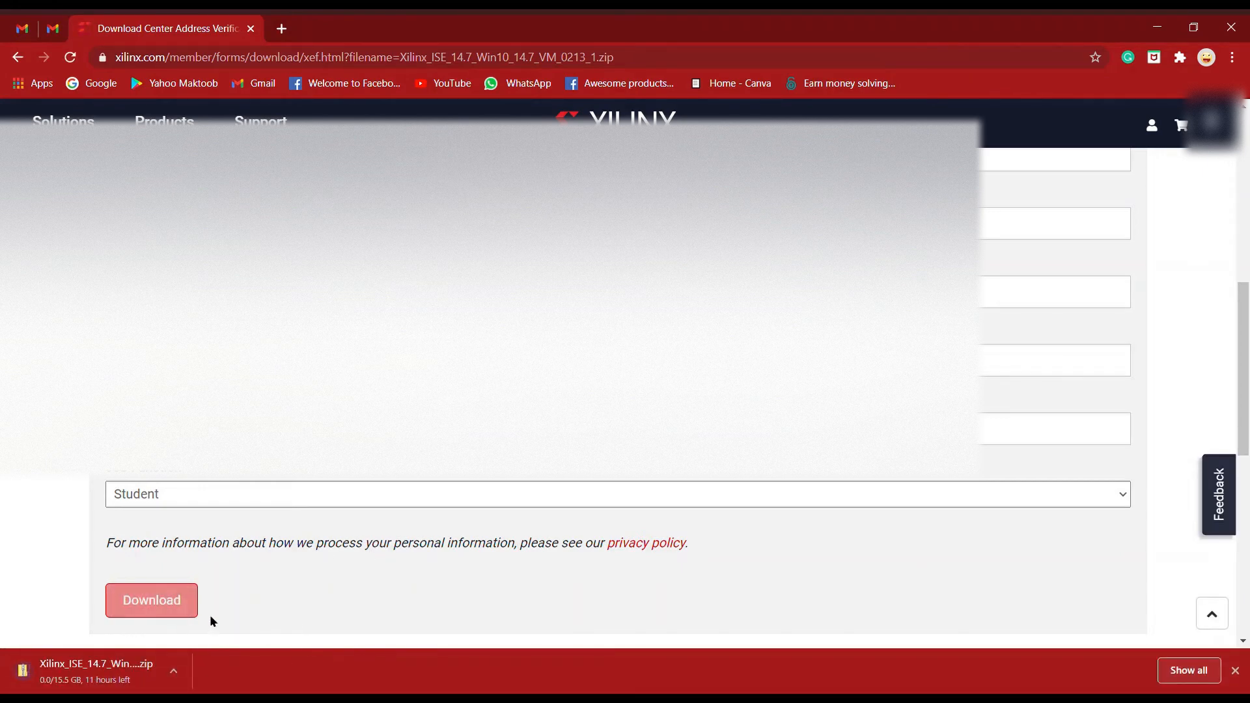
pyautogui.moveTo(1169, 145)
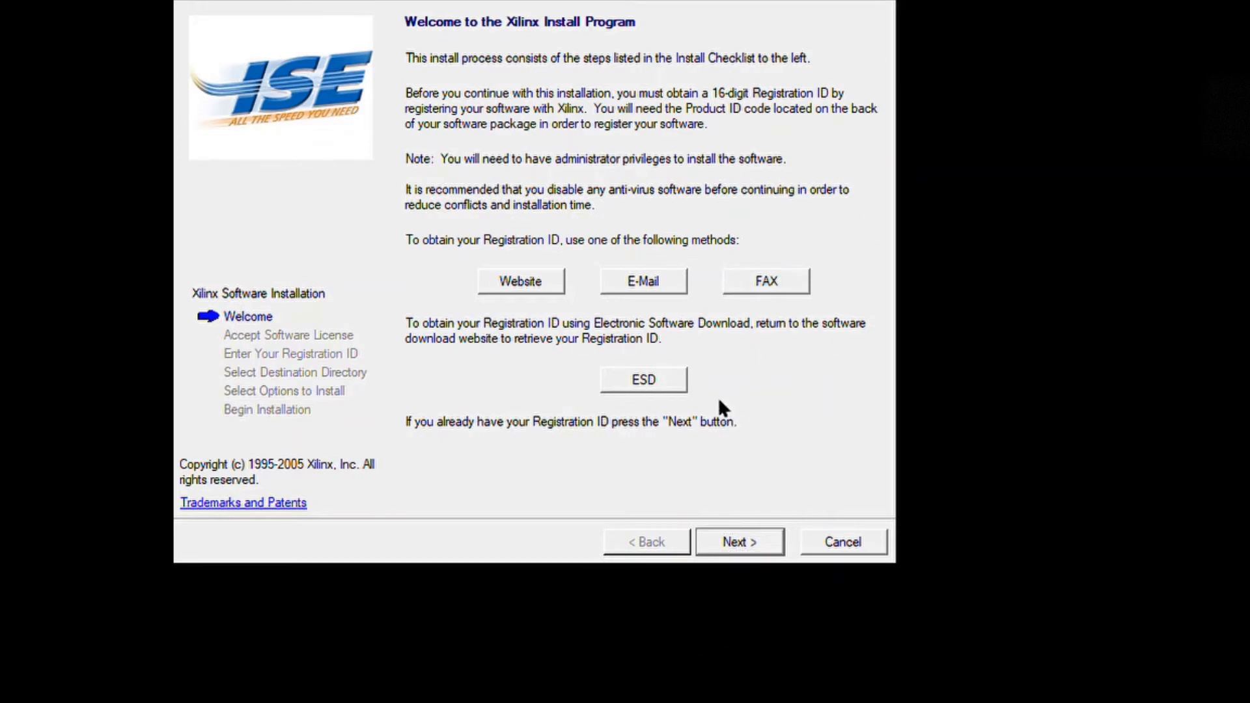
pyautogui.moveTo(853, 179)
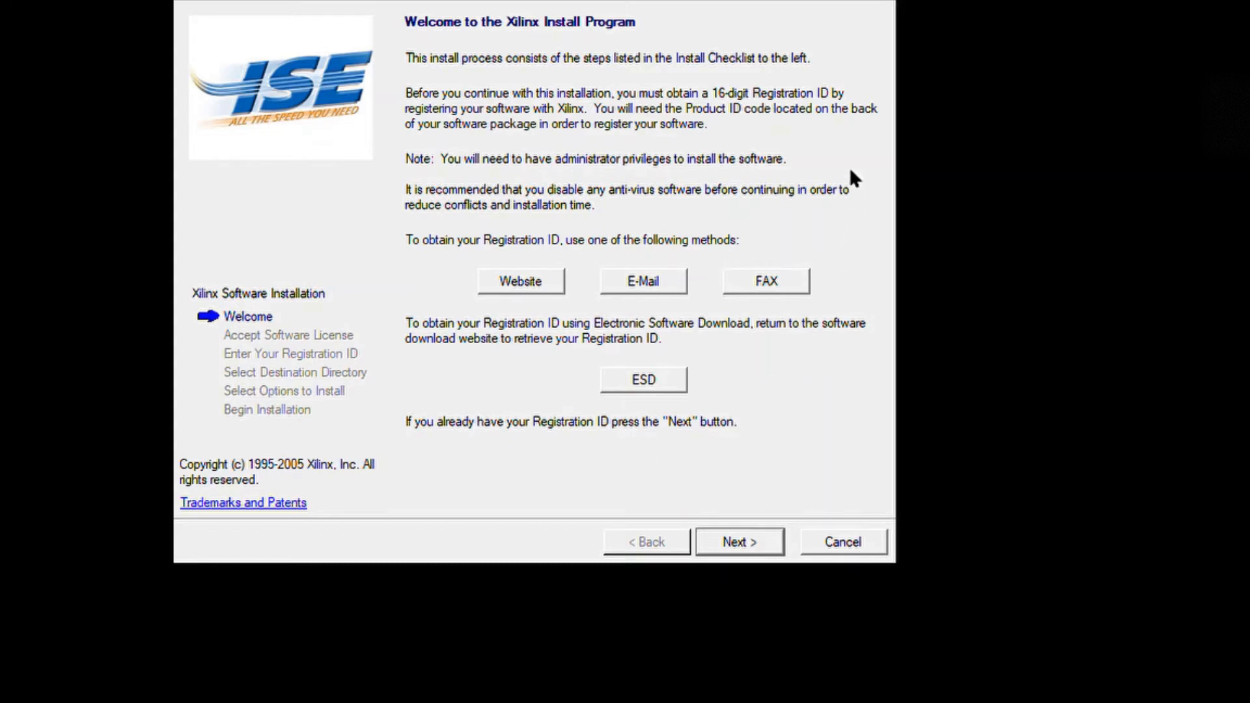
pyautogui.moveTo(859, 132)
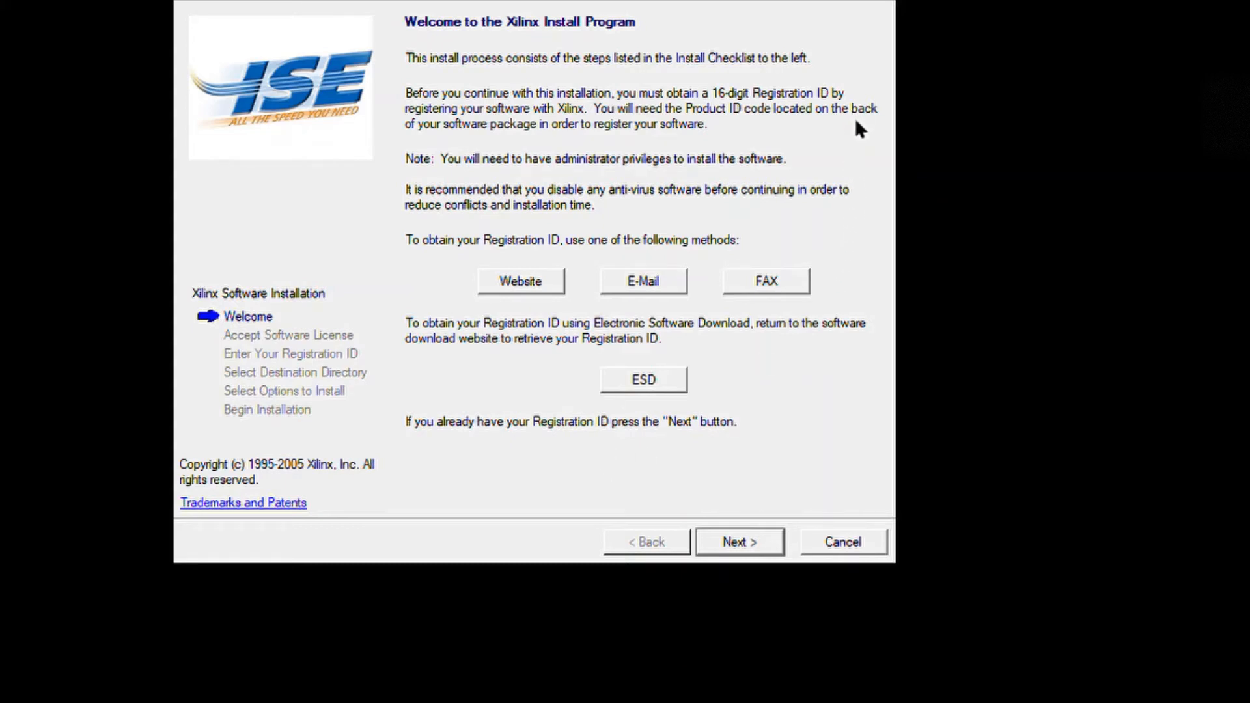
pyautogui.moveTo(575, 470)
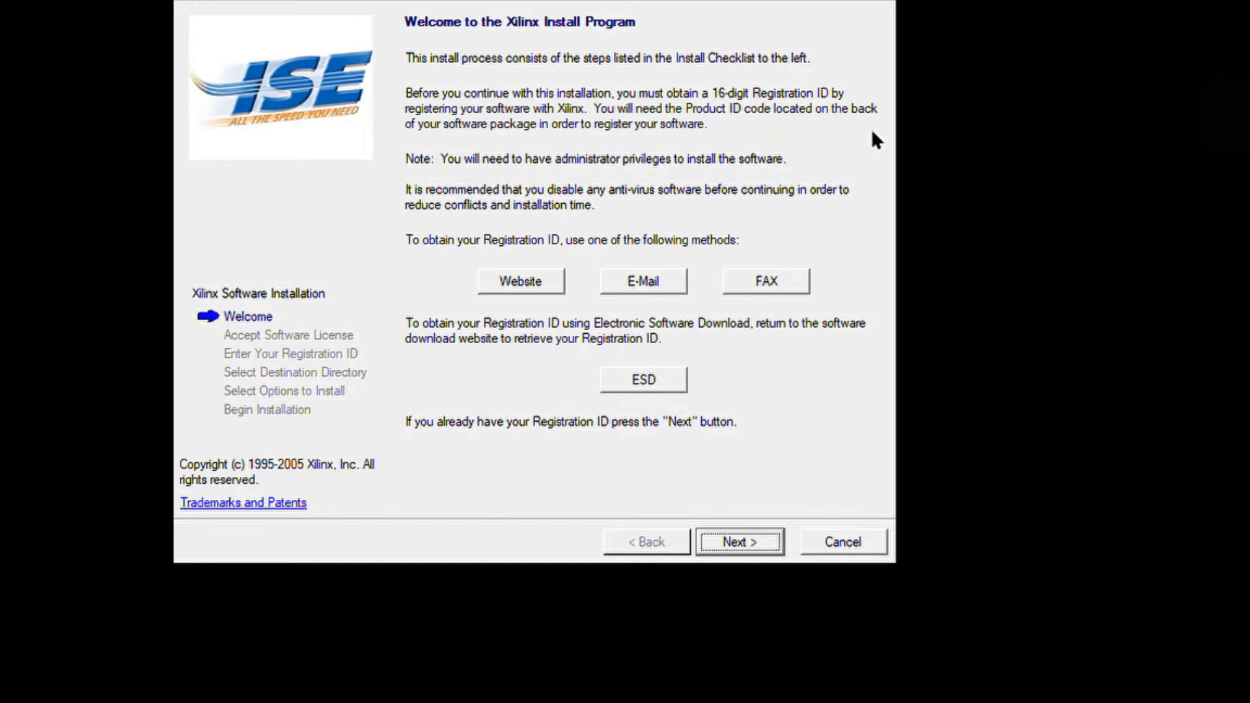
# - Move past the welcome page and accept the Xilinx ISE license terms
pyautogui.click(738, 541)
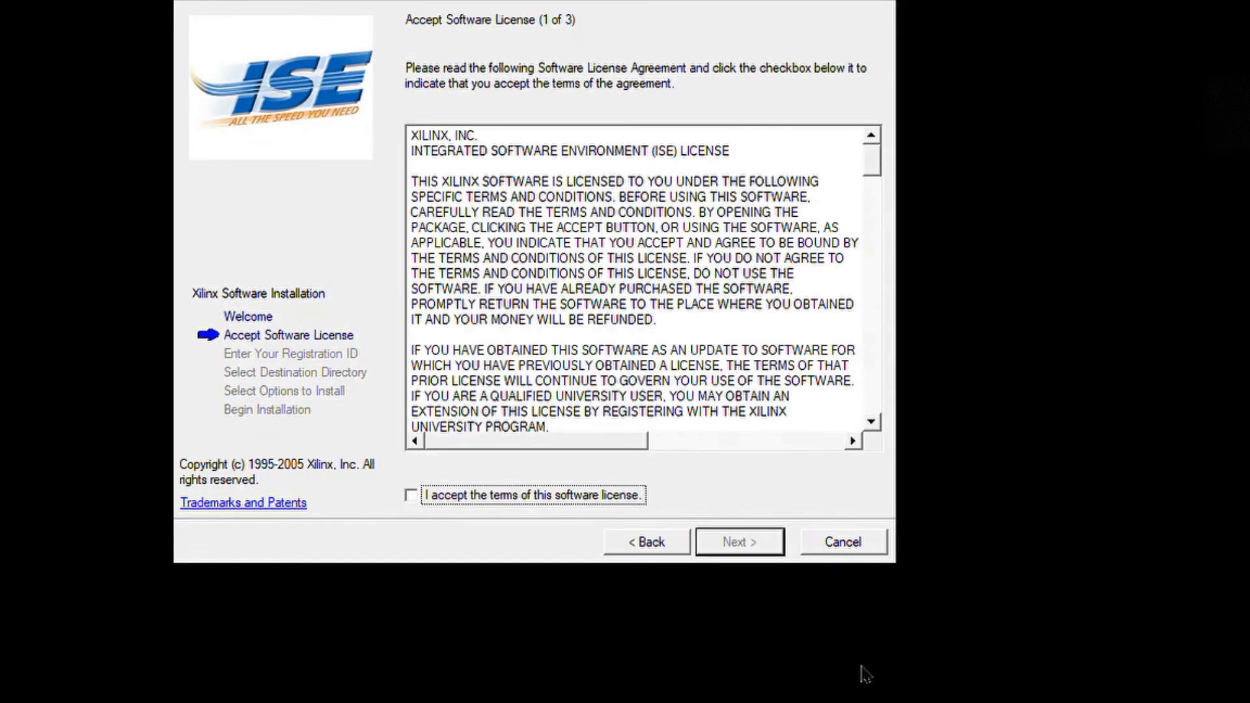
pyautogui.moveTo(454, 638)
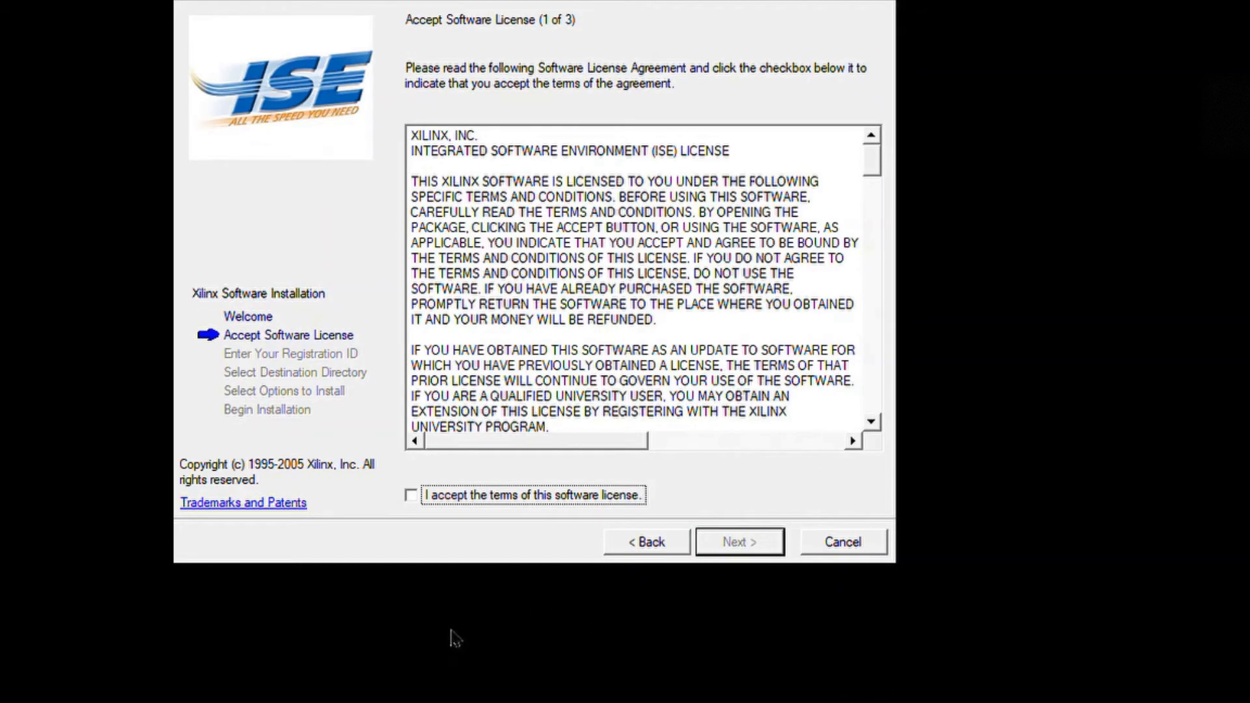
pyautogui.click(410, 495)
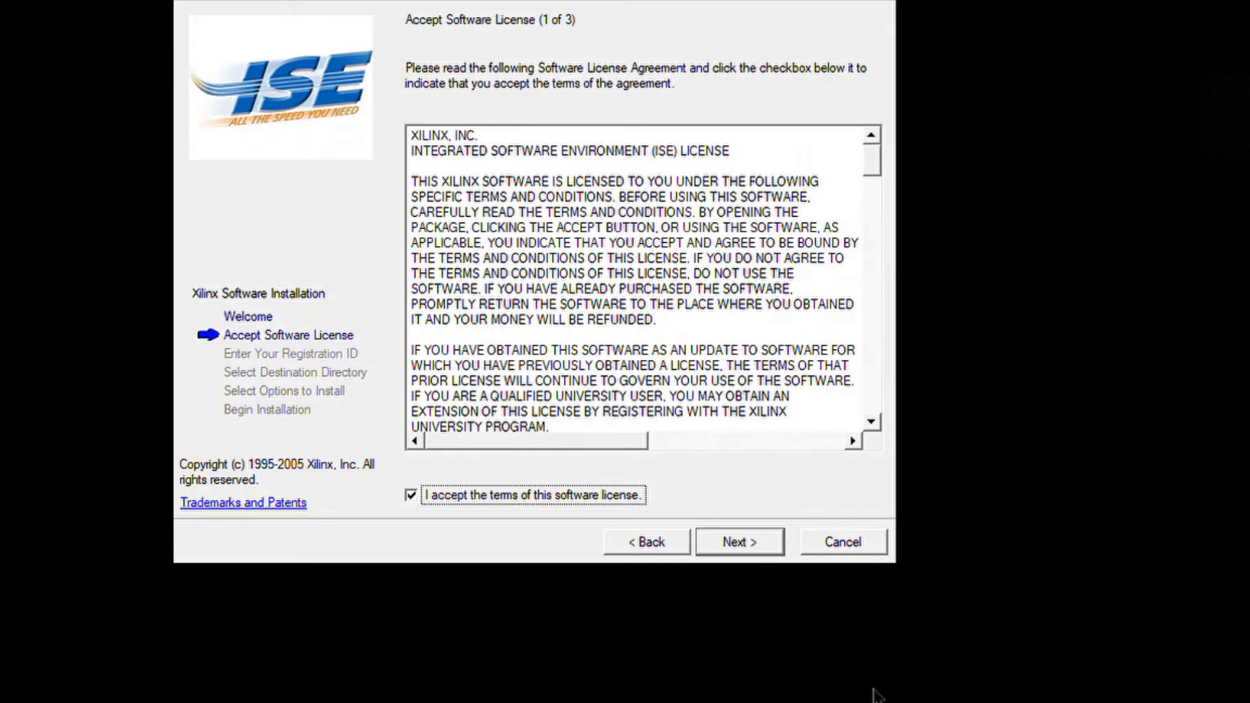
pyautogui.click(737, 541)
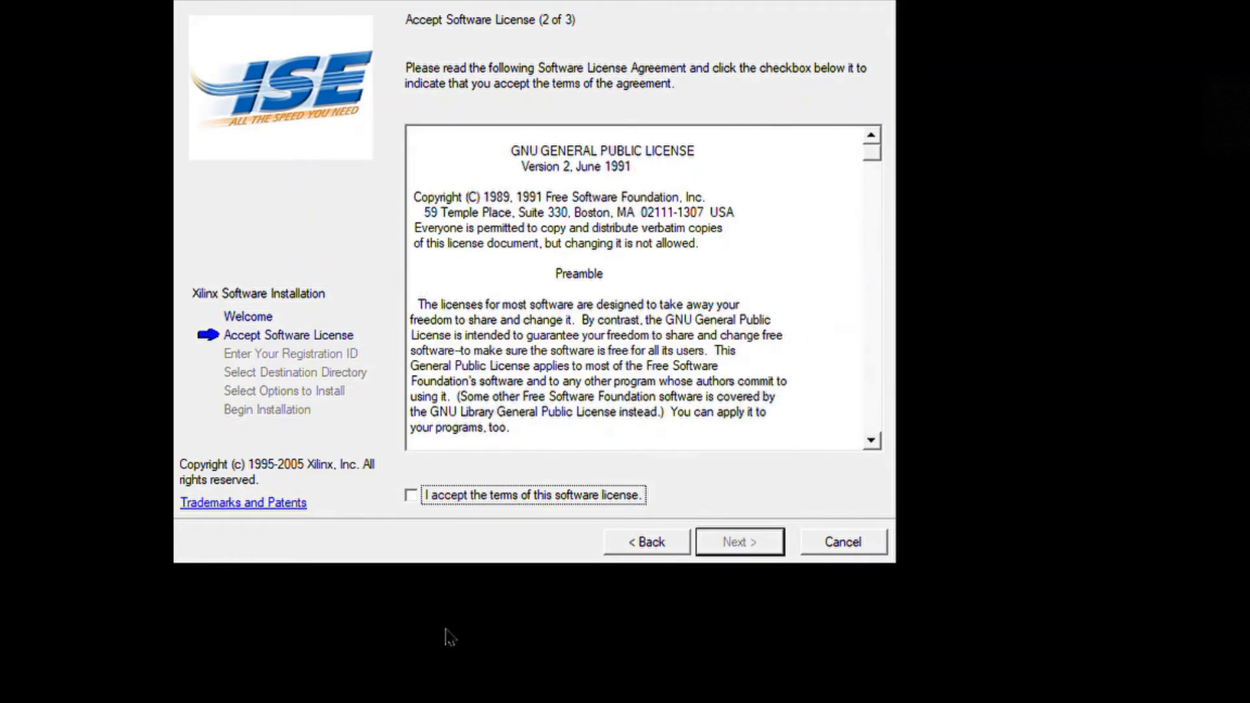
# - Accept the GNU General Public License and the GNU Lesser General Public License
pyautogui.click(410, 495)
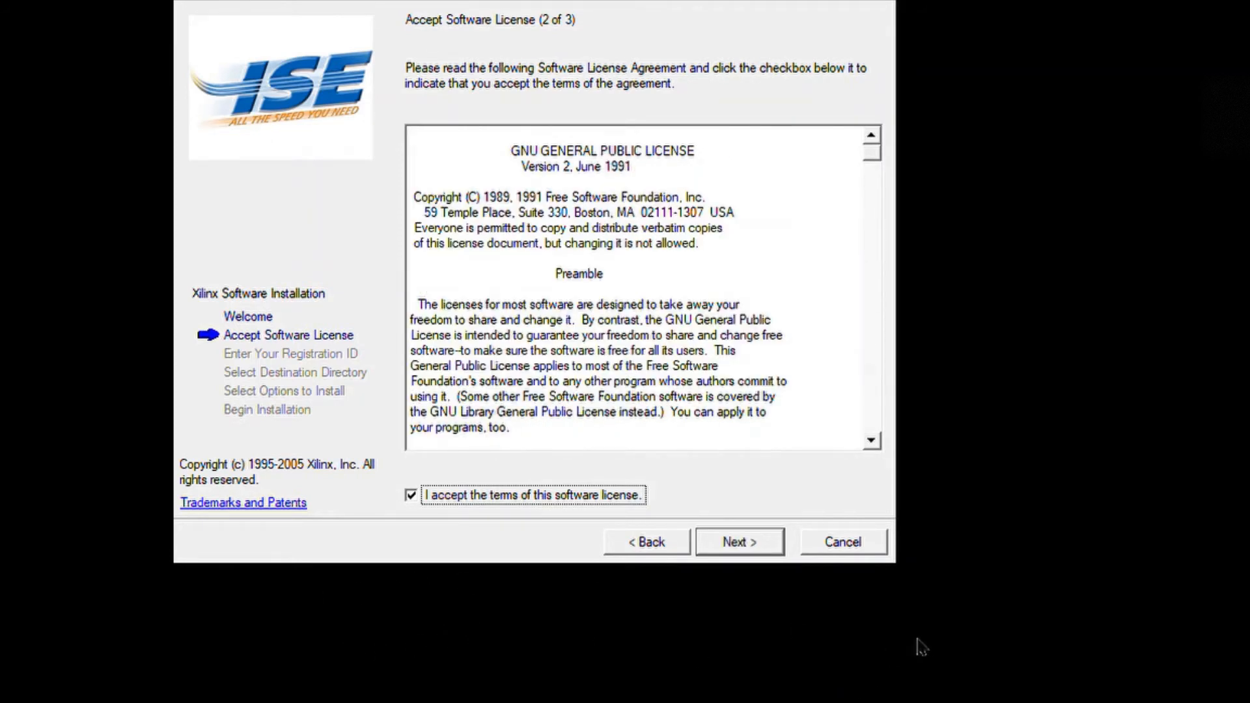
pyautogui.click(737, 541)
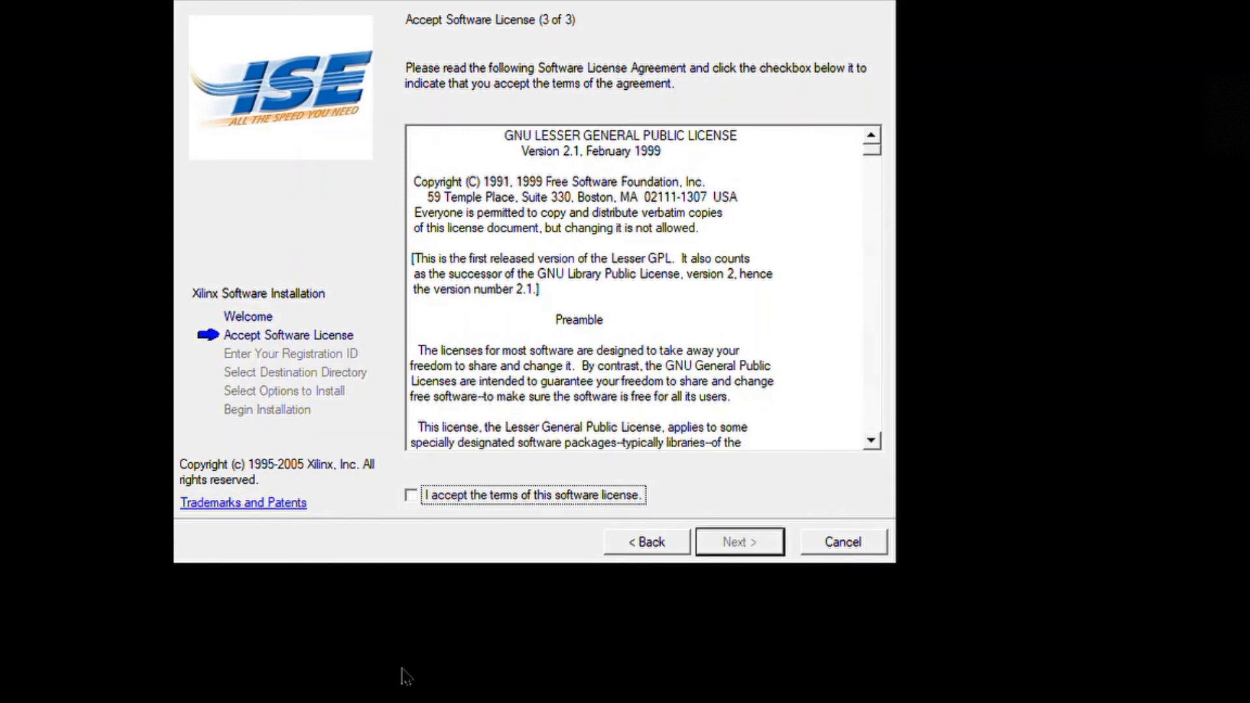
pyautogui.click(410, 495)
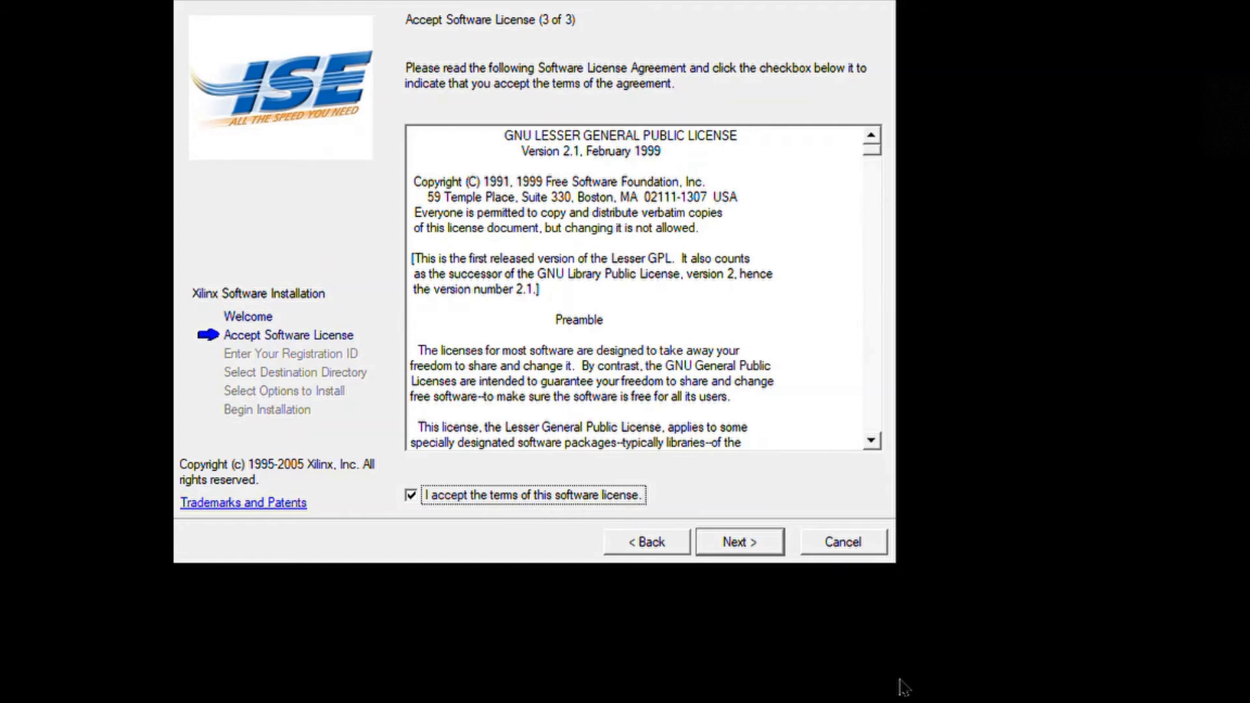
# - Advance the installer to the Enter Registration ID page
pyautogui.click(737, 541)
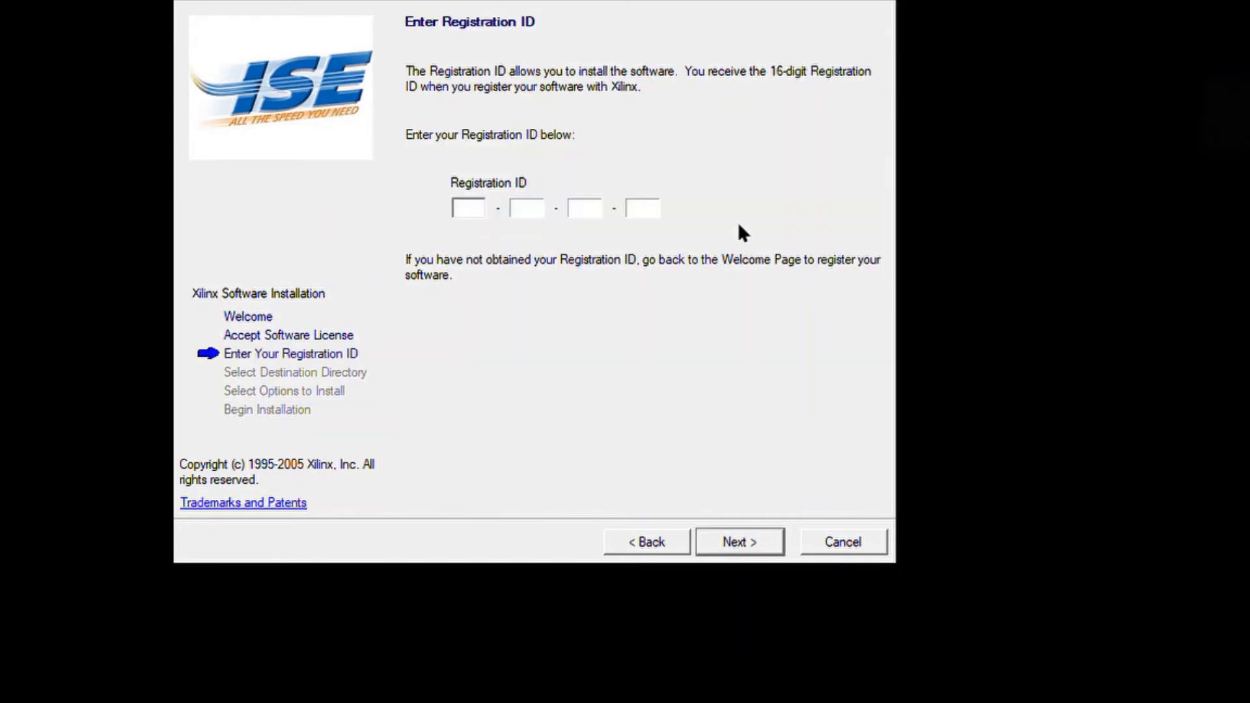
pyautogui.moveTo(605, 86)
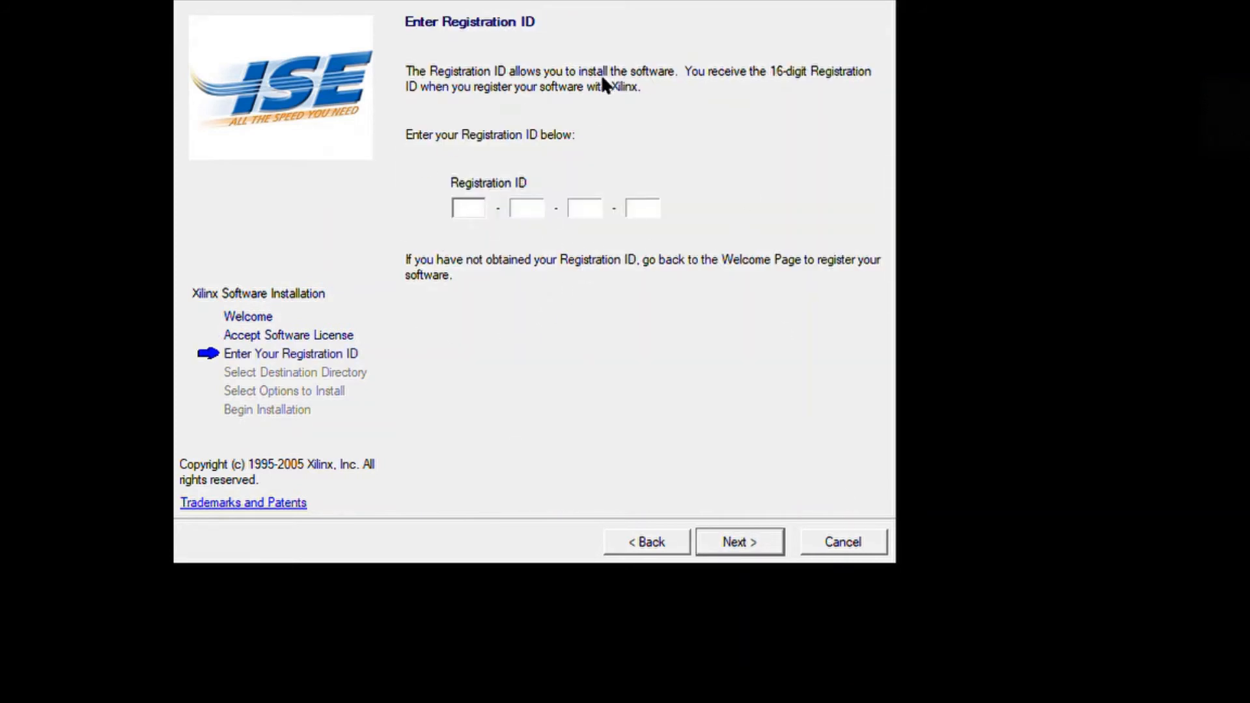
pyautogui.moveTo(726, 154)
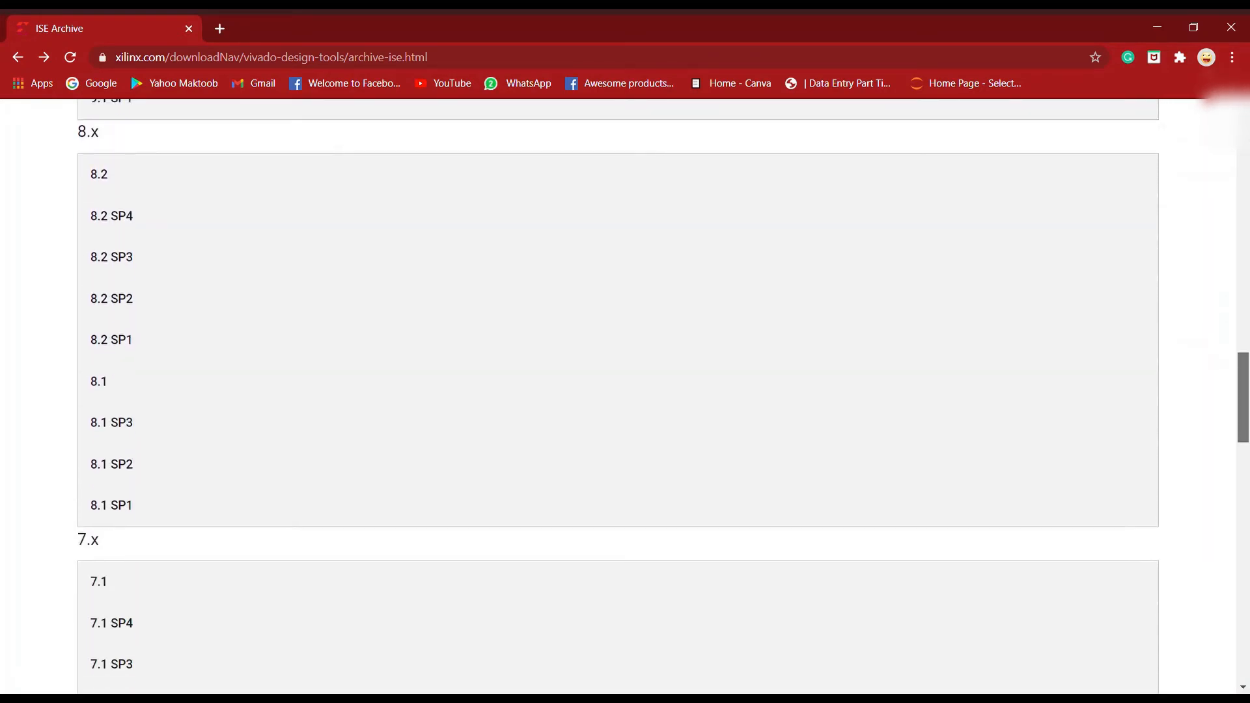
# - From the 8.1 archive entry, follow 'Obtain a Registration ID' for ISE Foundation 8.1i
pyautogui.scroll(-3)
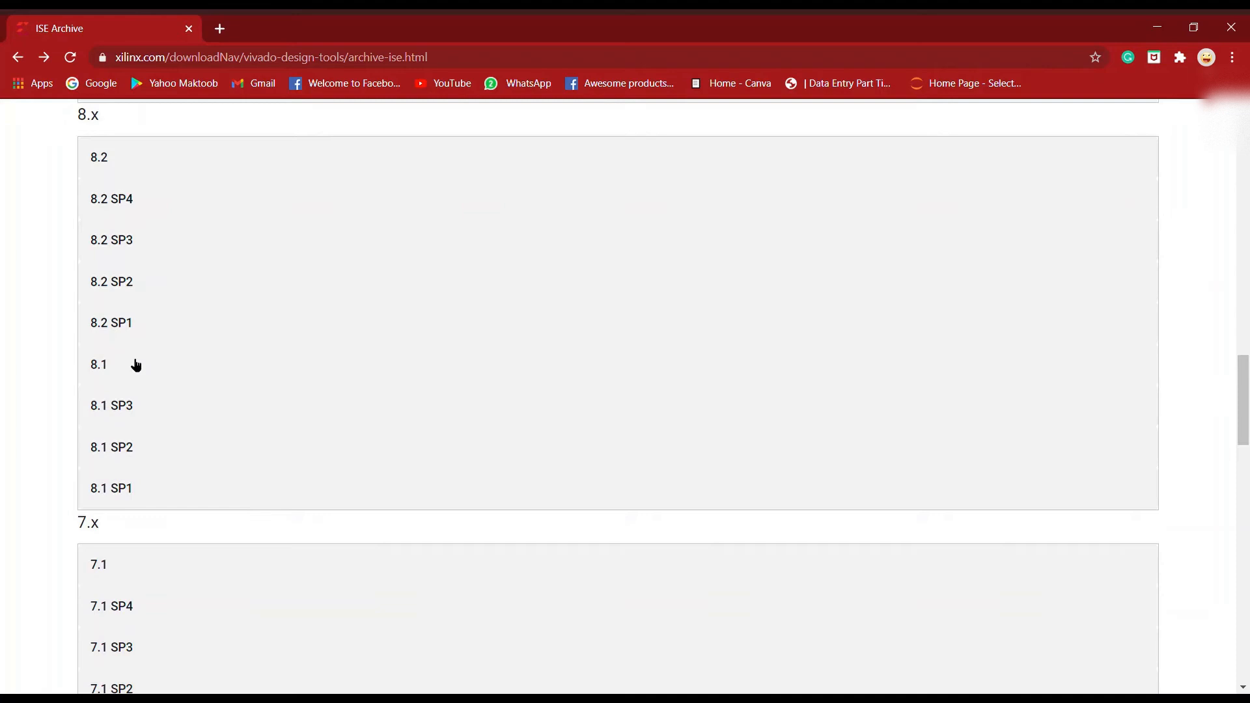
pyautogui.click(98, 364)
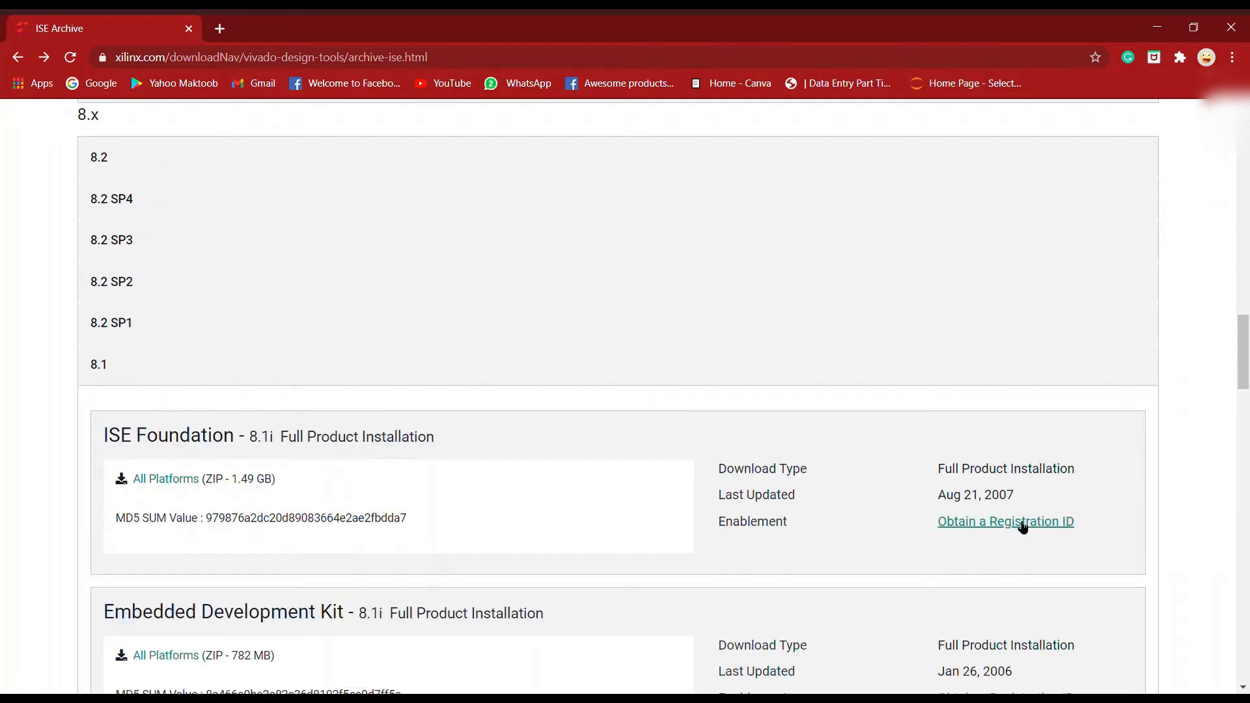
pyautogui.moveTo(69, 420)
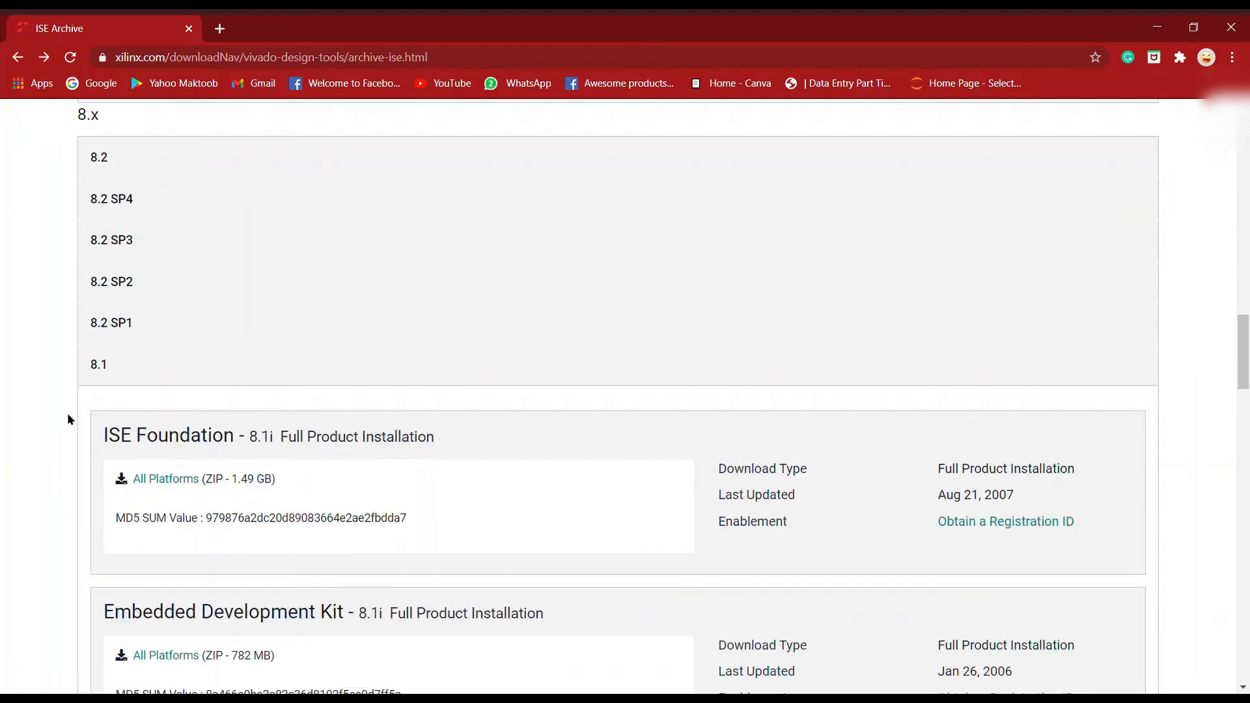
pyautogui.moveTo(925, 532)
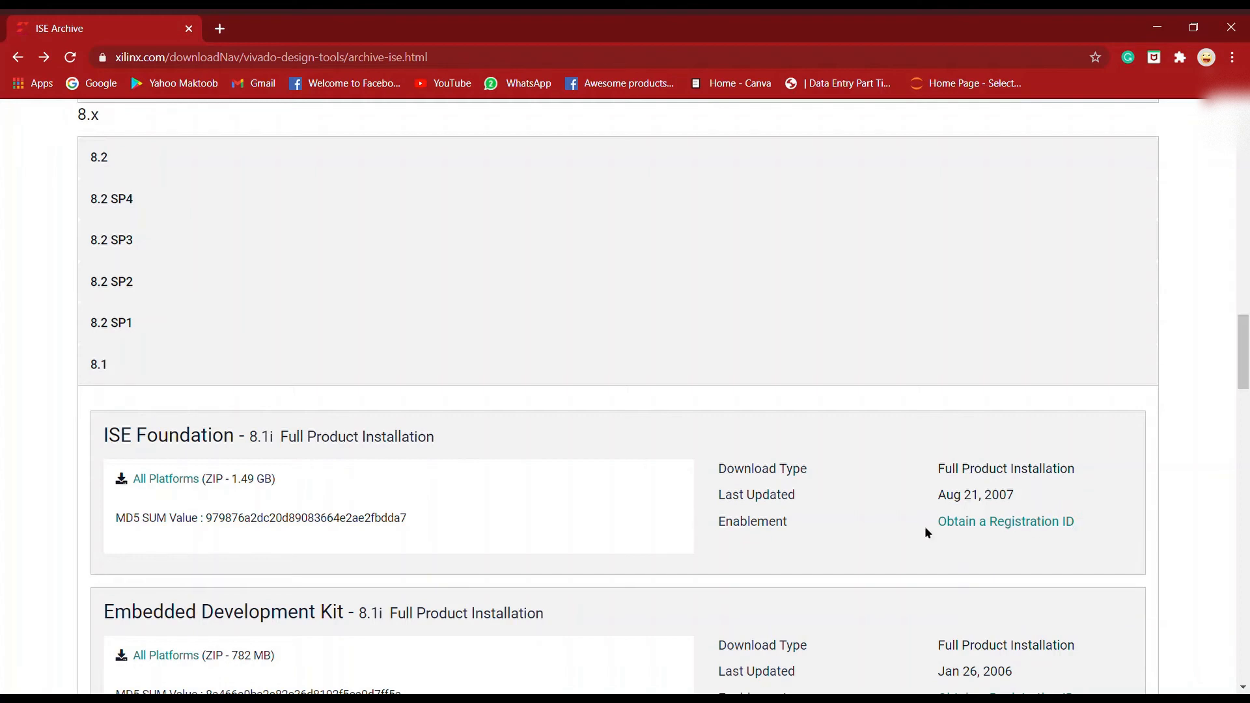
pyautogui.moveTo(1005, 521)
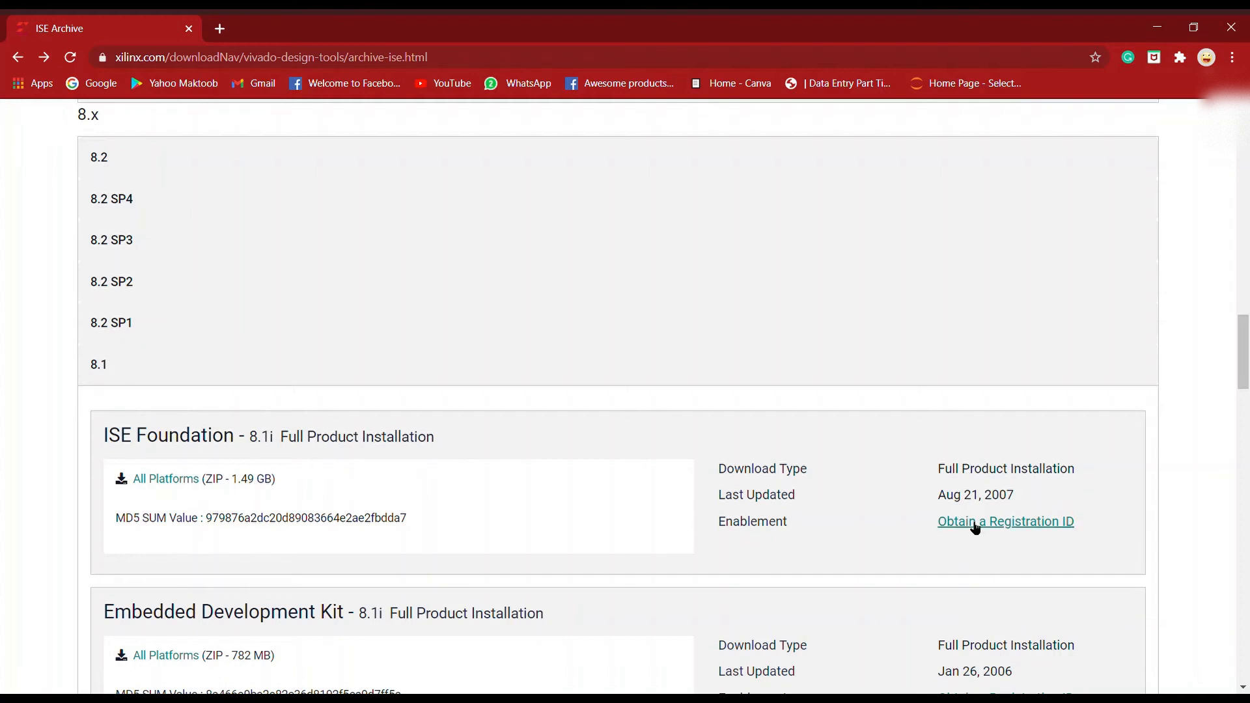
pyautogui.click(1005, 520)
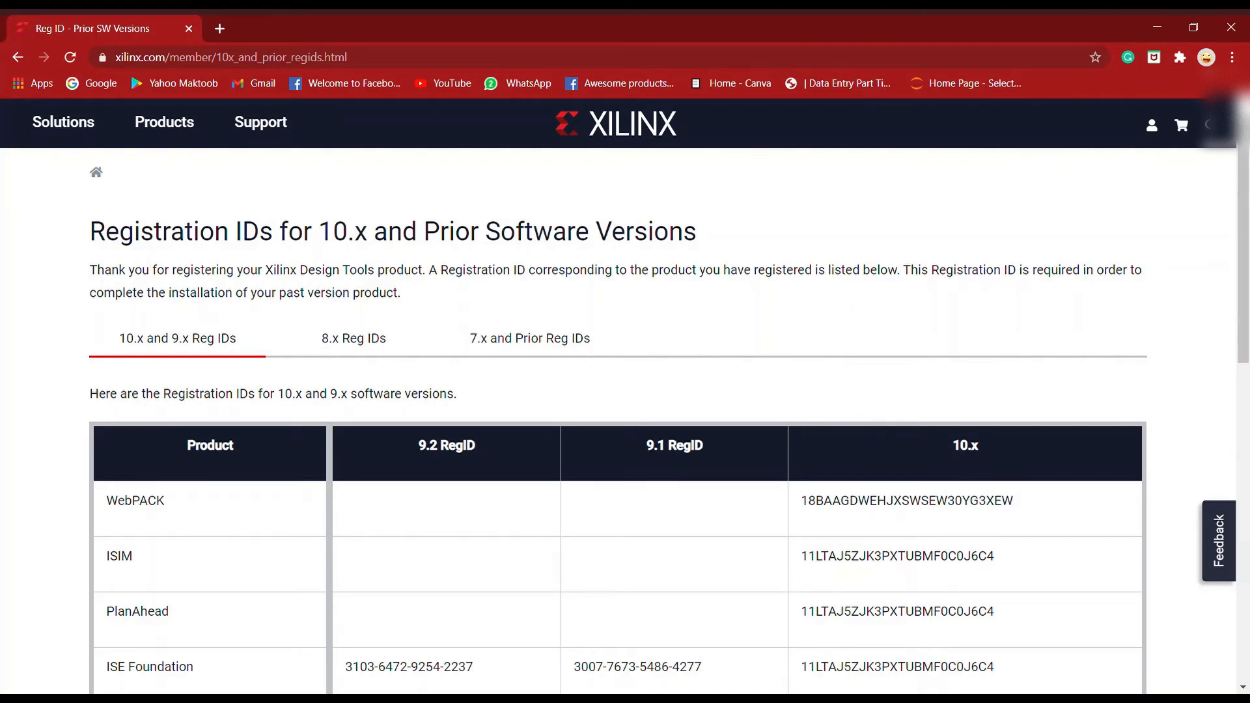
# - Show the 8.x registration IDs to read the ISE Foundation 8.1 ID, then the 7.x and prior IDs
pyautogui.scroll(-3)
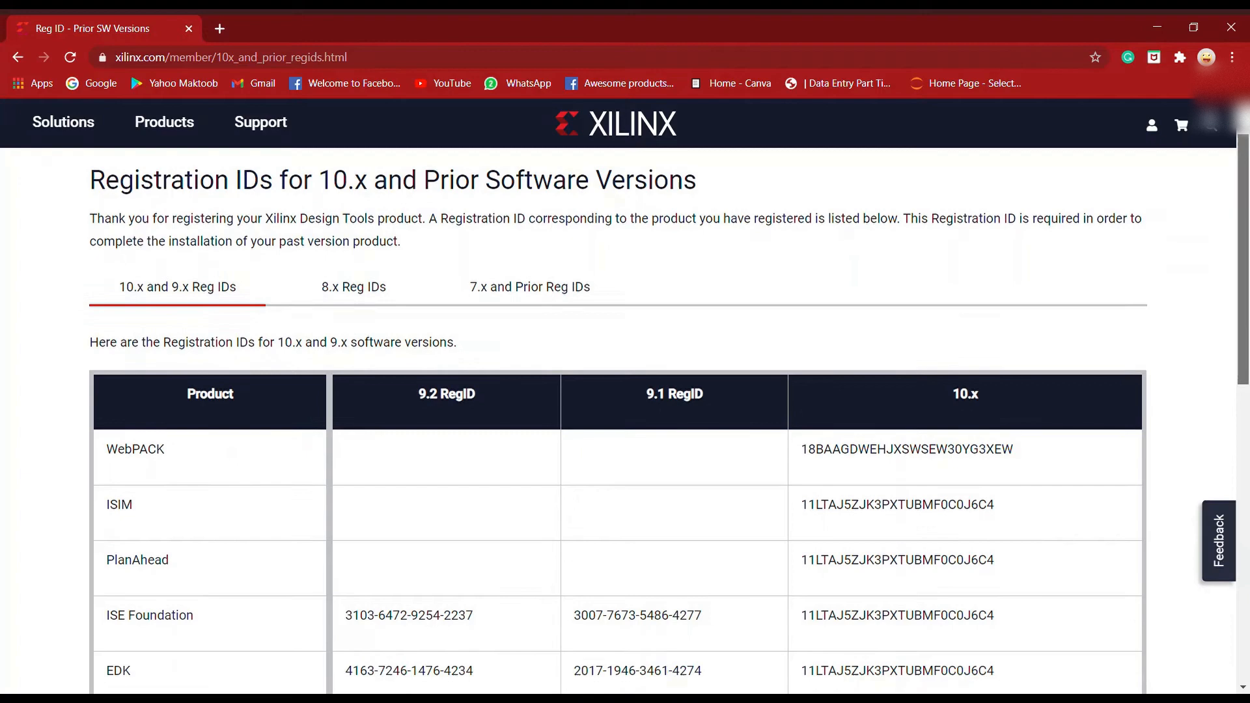
pyautogui.scroll(-3)
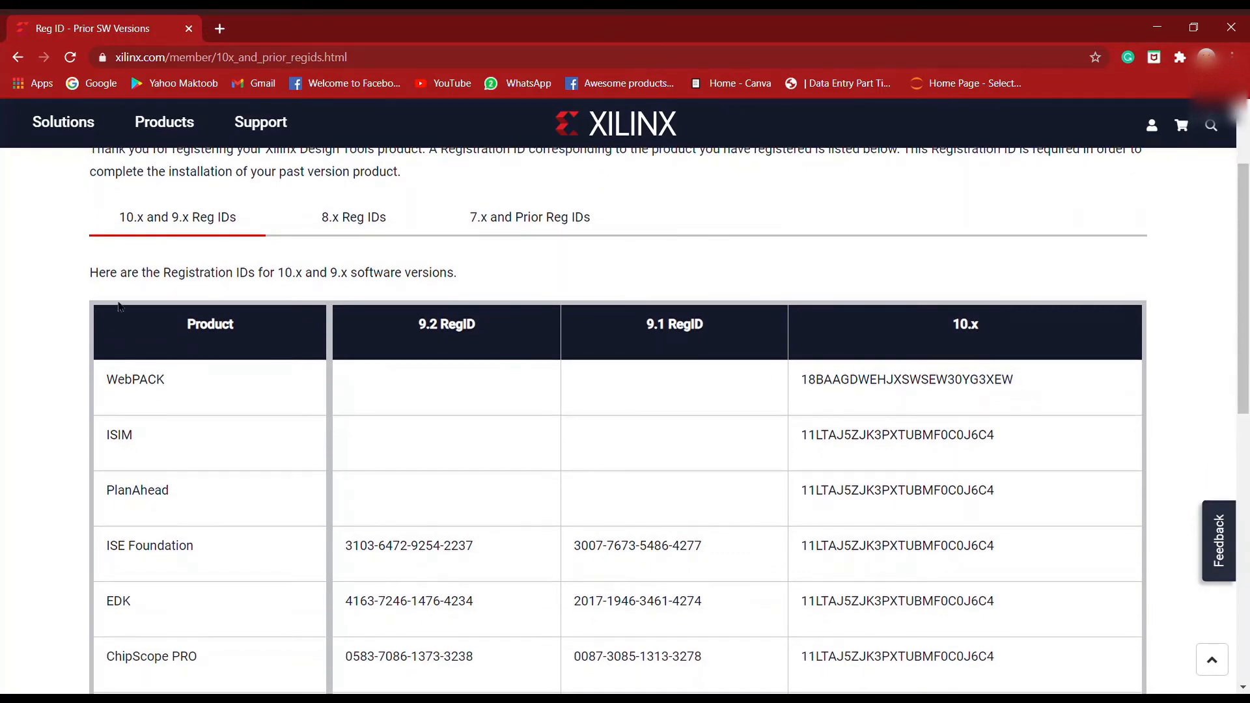
pyautogui.click(353, 217)
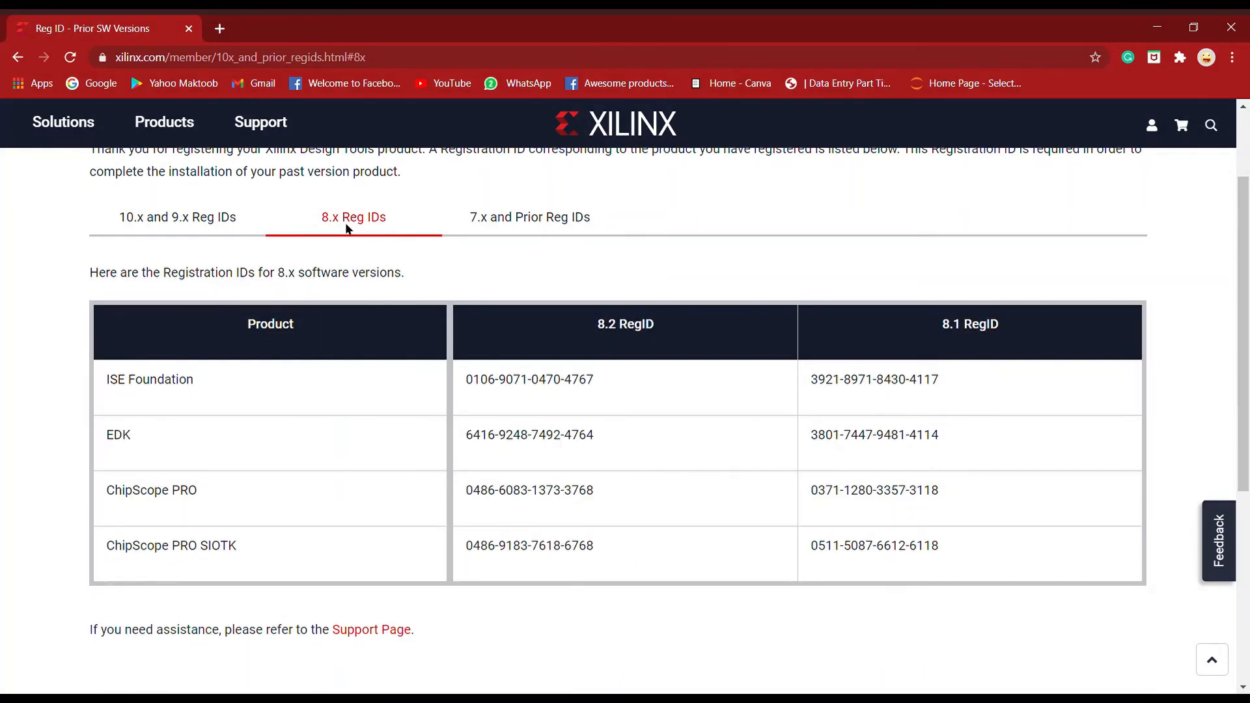
pyautogui.moveTo(712, 350)
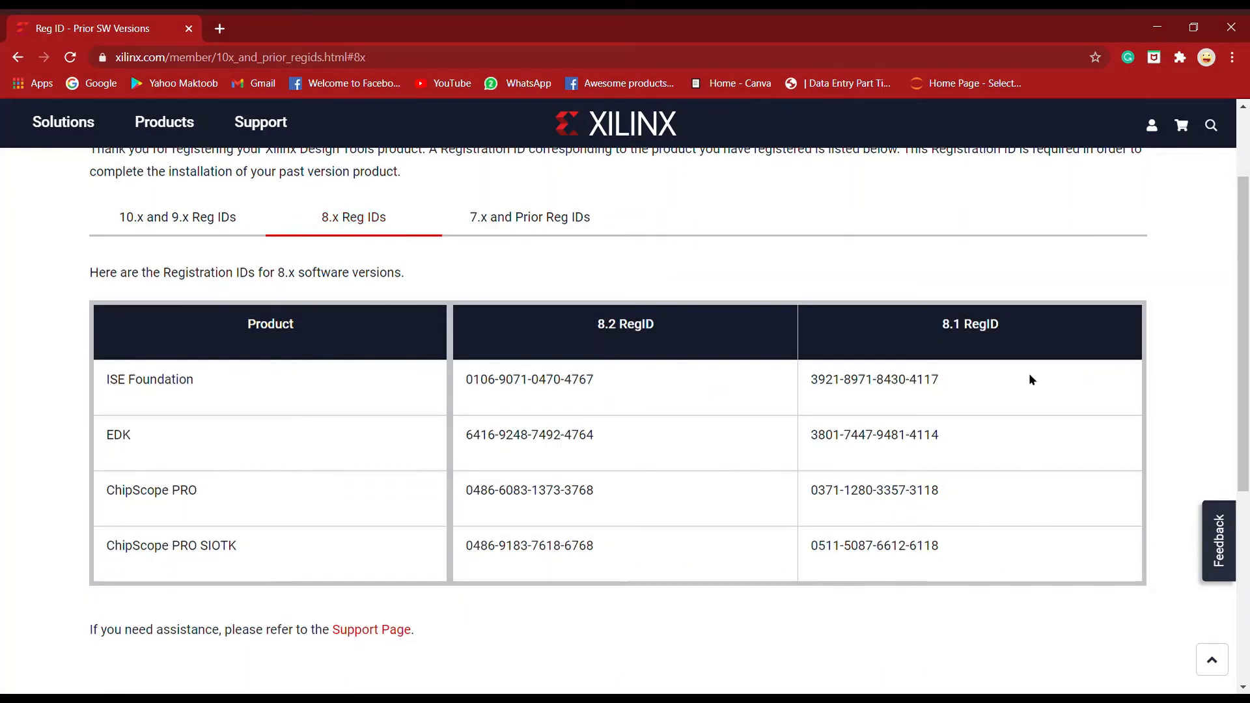
pyautogui.moveTo(944, 394)
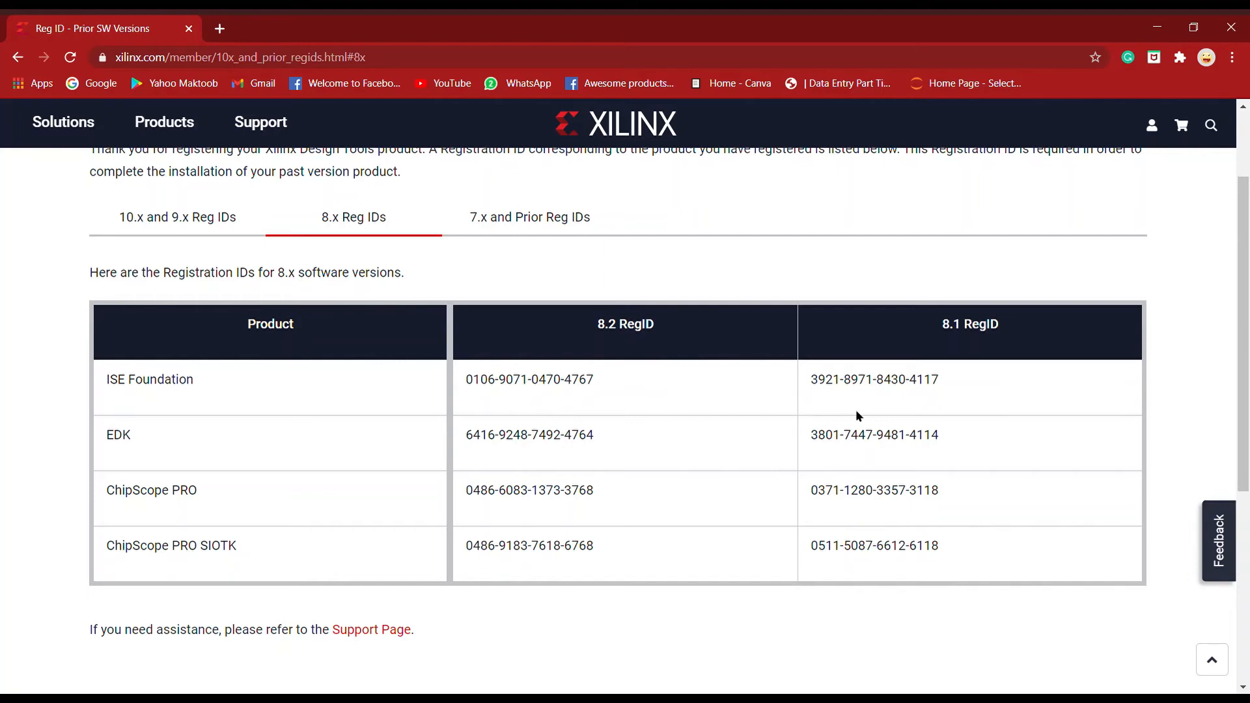
pyautogui.click(529, 217)
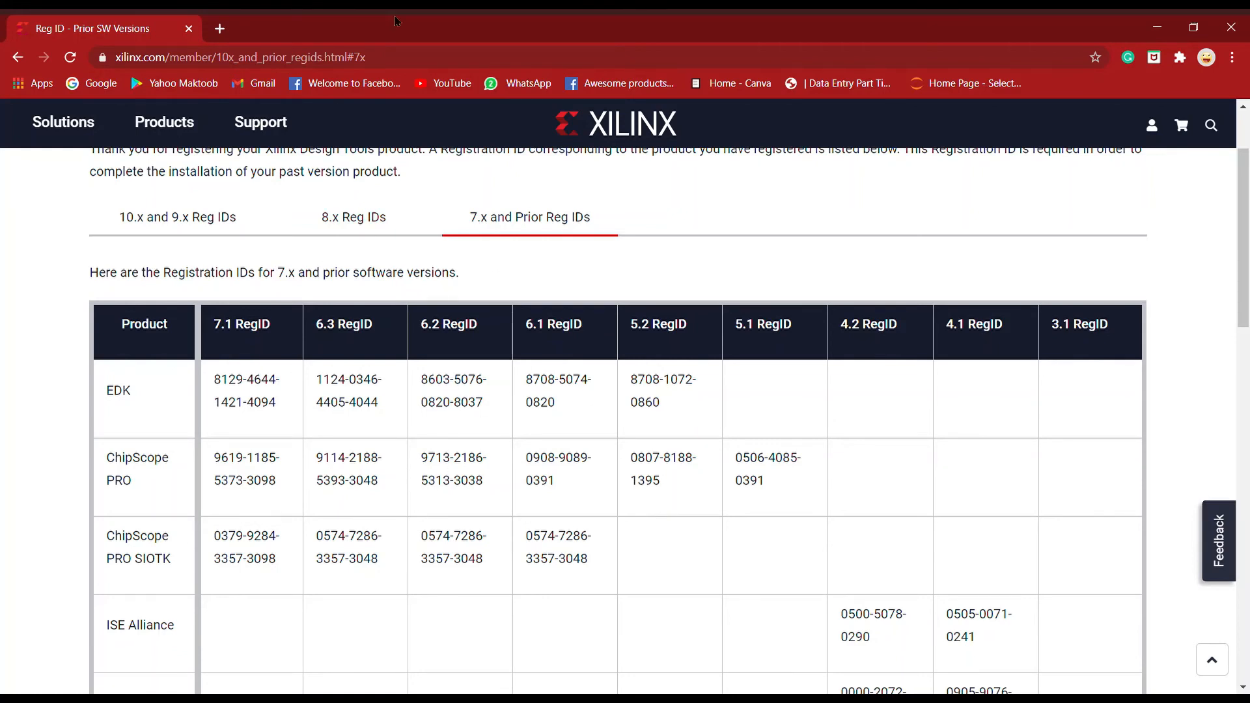
pyautogui.moveTo(1172, 141)
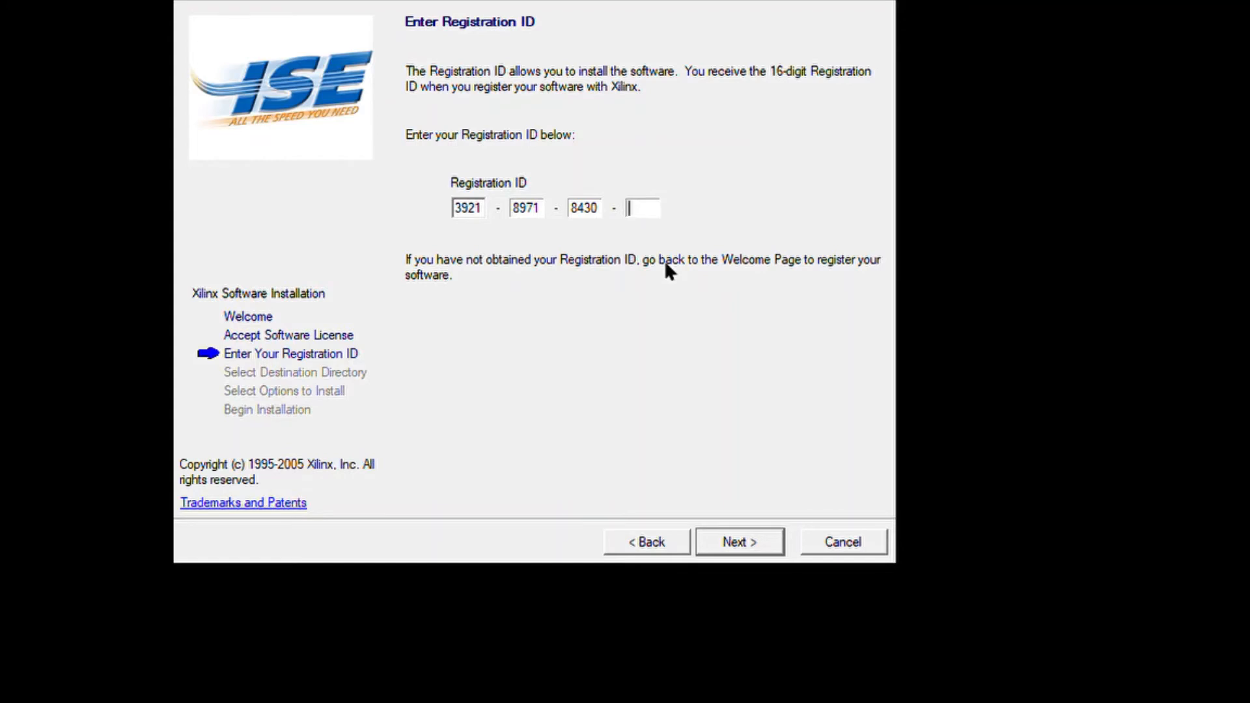
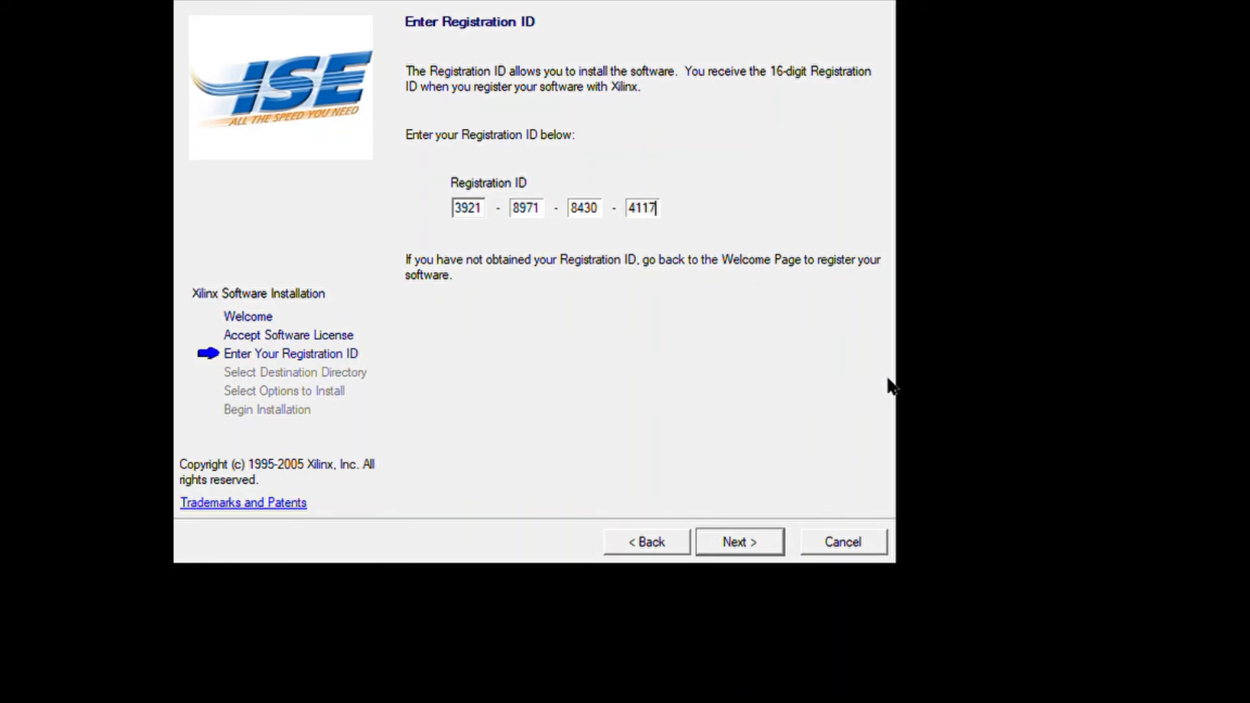
pyautogui.moveTo(898, 653)
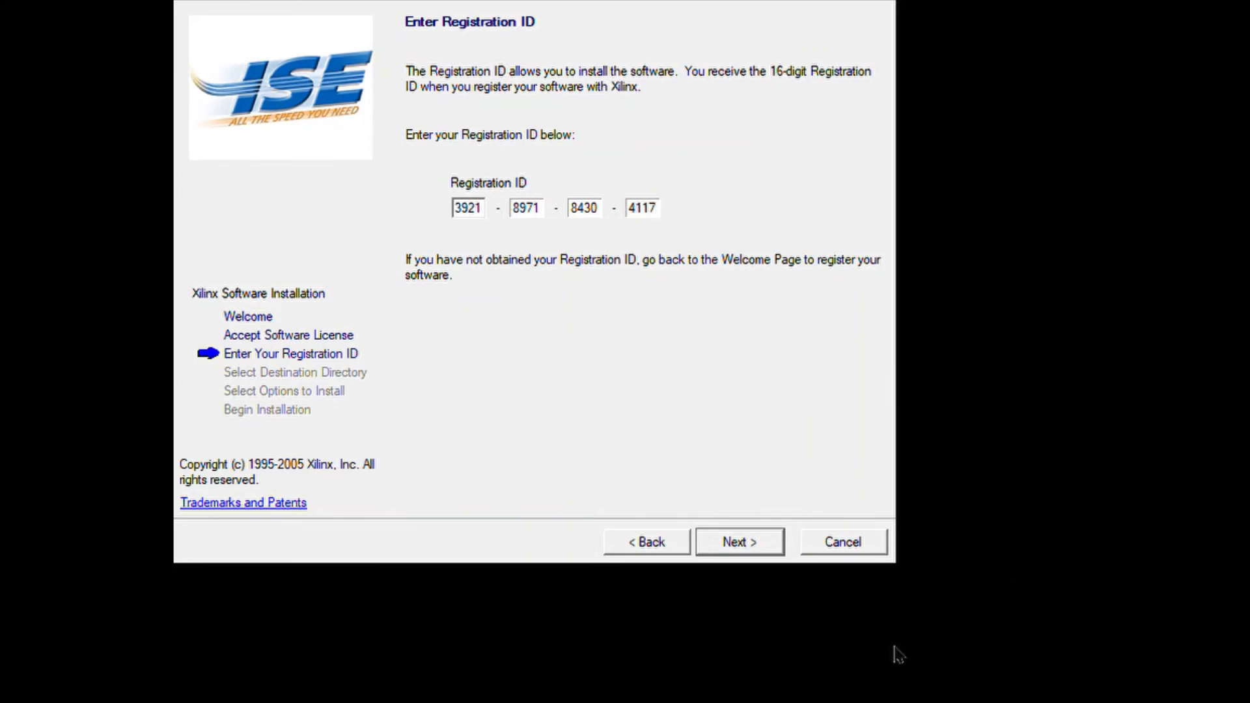
pyautogui.click(736, 541)
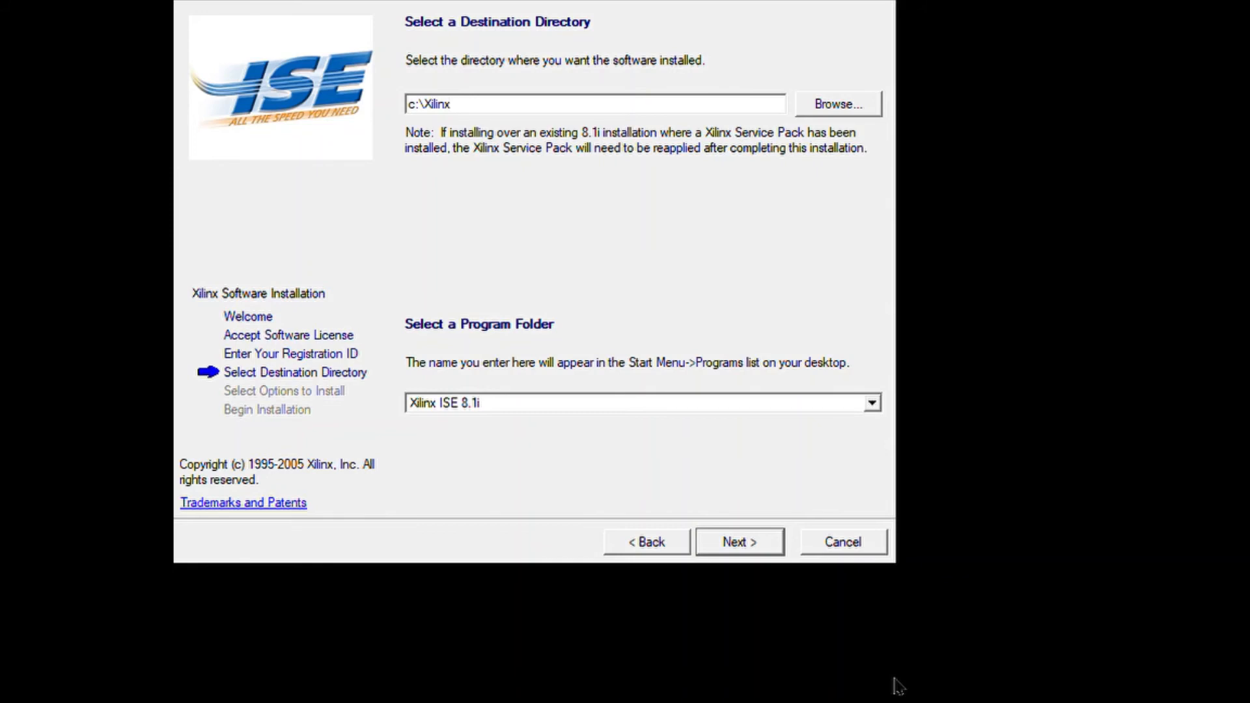
pyautogui.moveTo(989, 177)
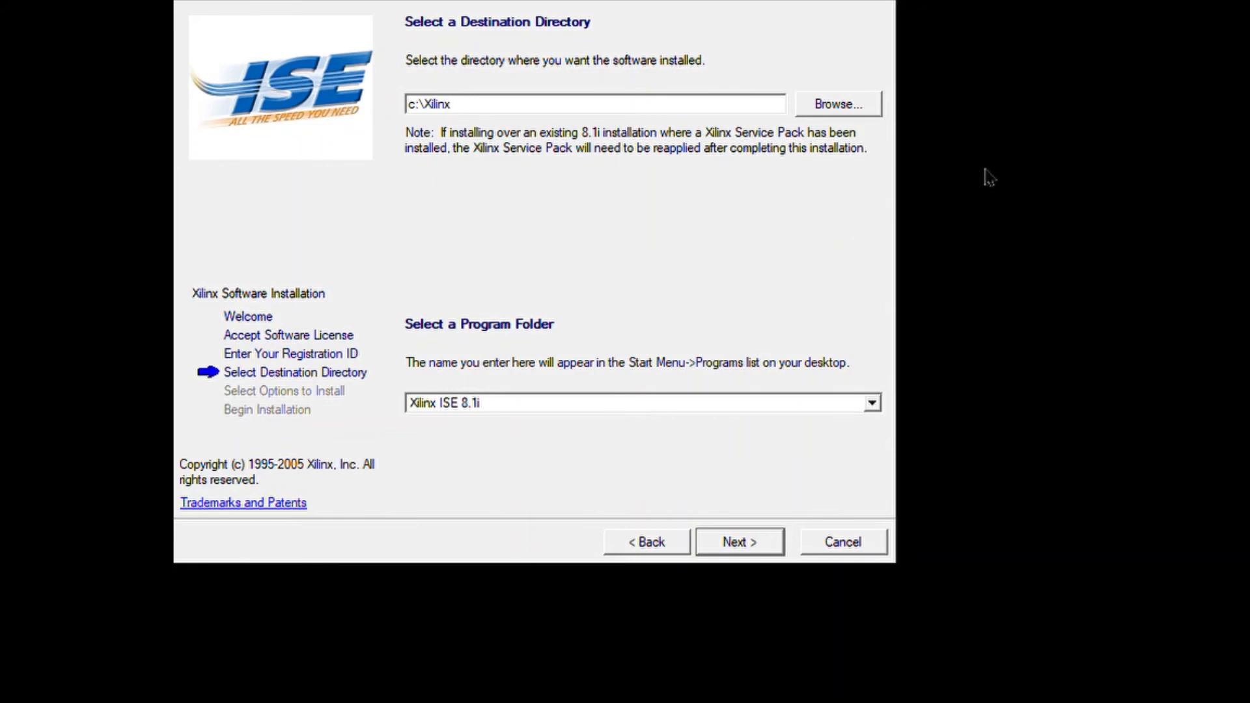
pyautogui.moveTo(1013, 135)
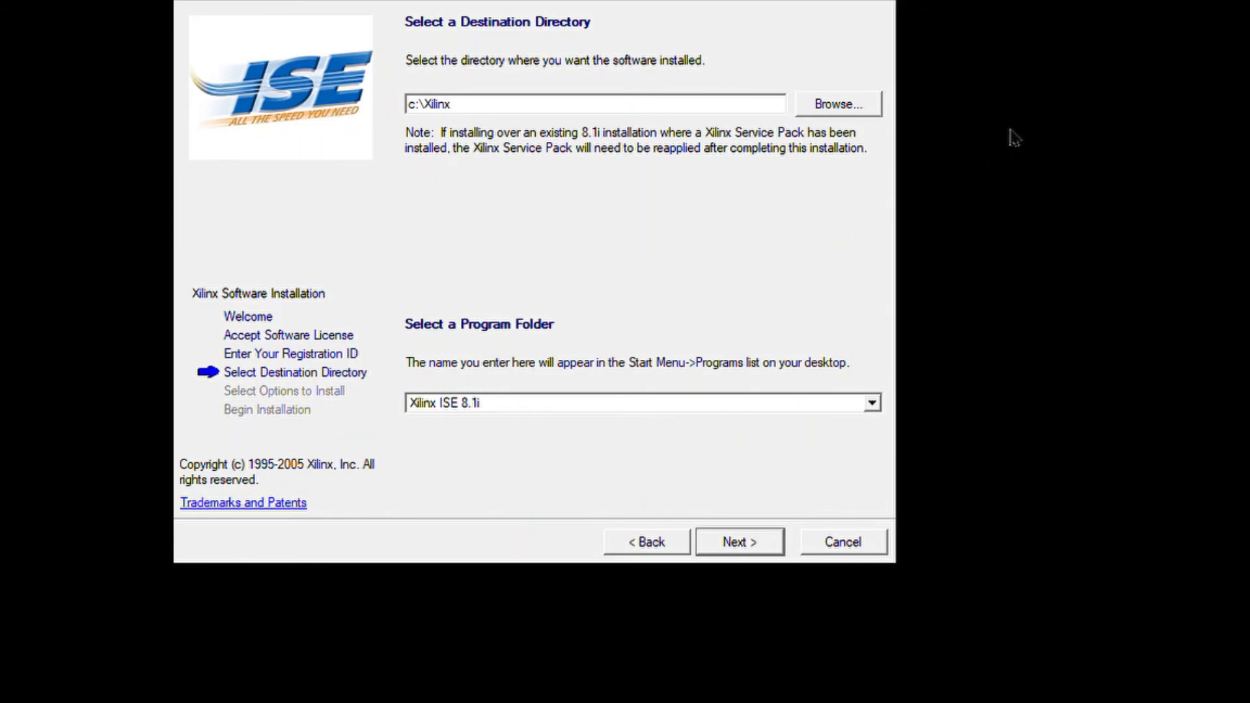
pyautogui.moveTo(1005, 142)
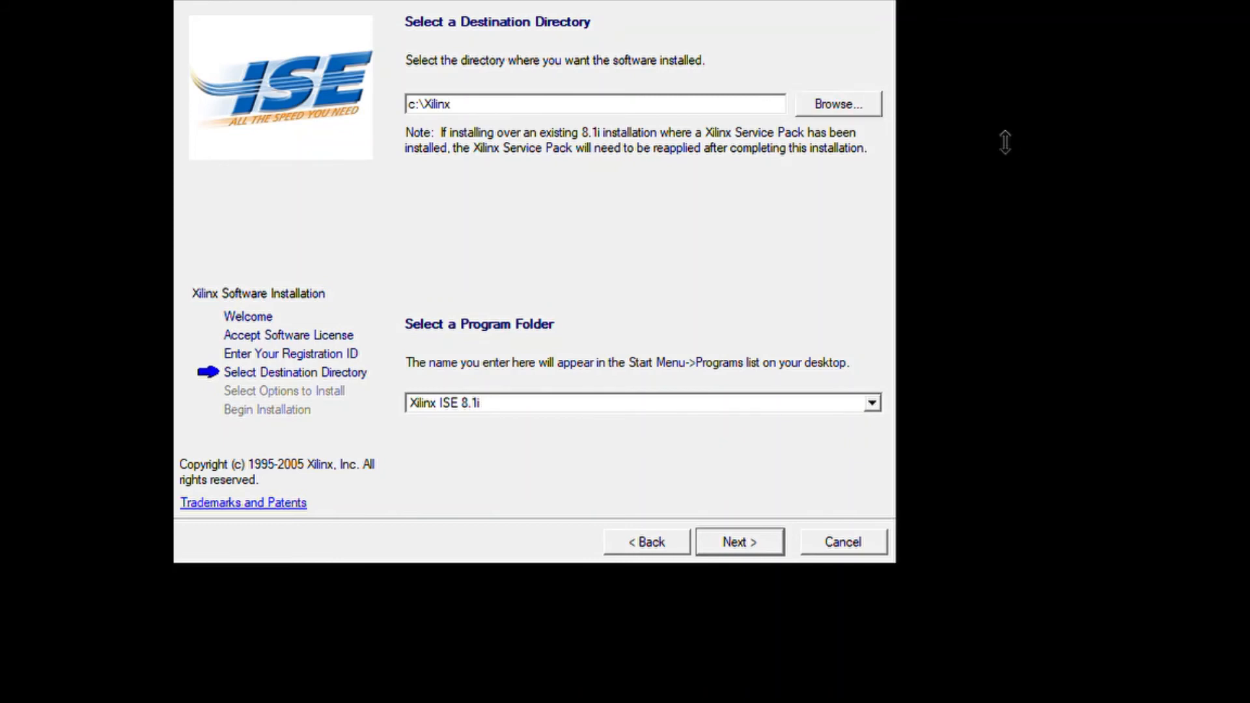
# - Set the destination to C:/Users/ASUS/OneDrive/Desktop/New folder and continue to module options
pyautogui.write('C:/Users/ASUS/OneDrive/Desktop/New folder')
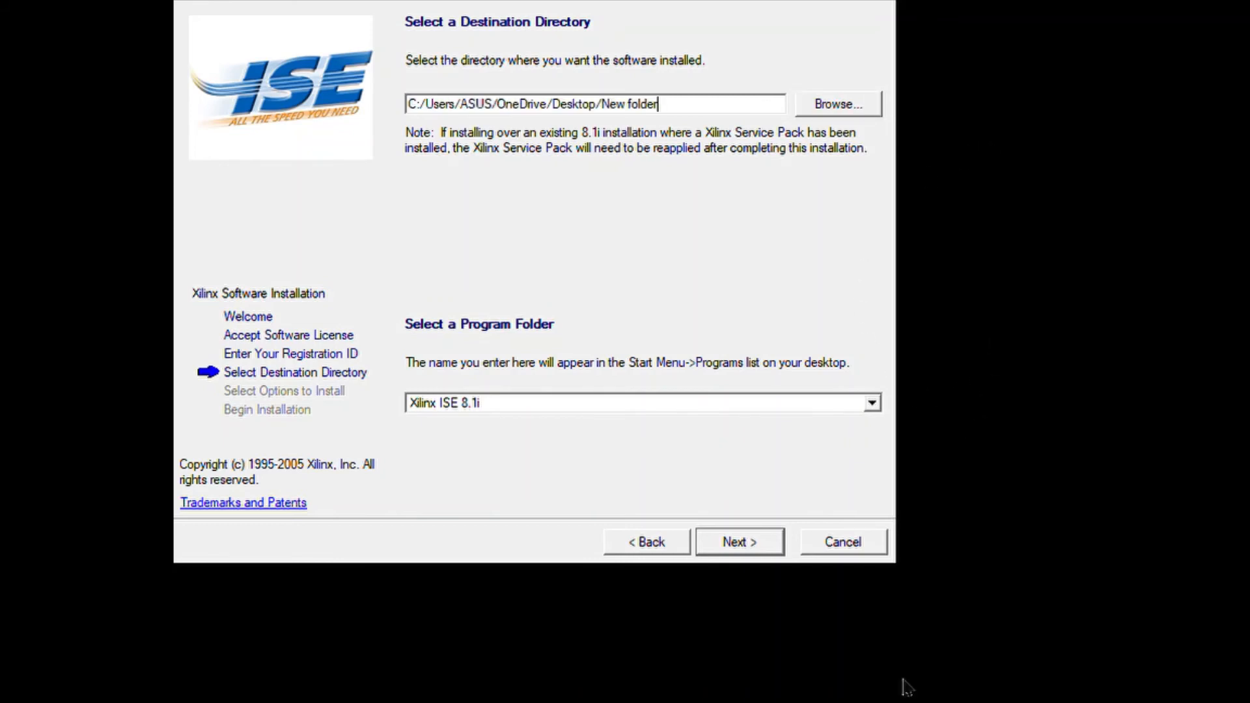
pyautogui.click(737, 541)
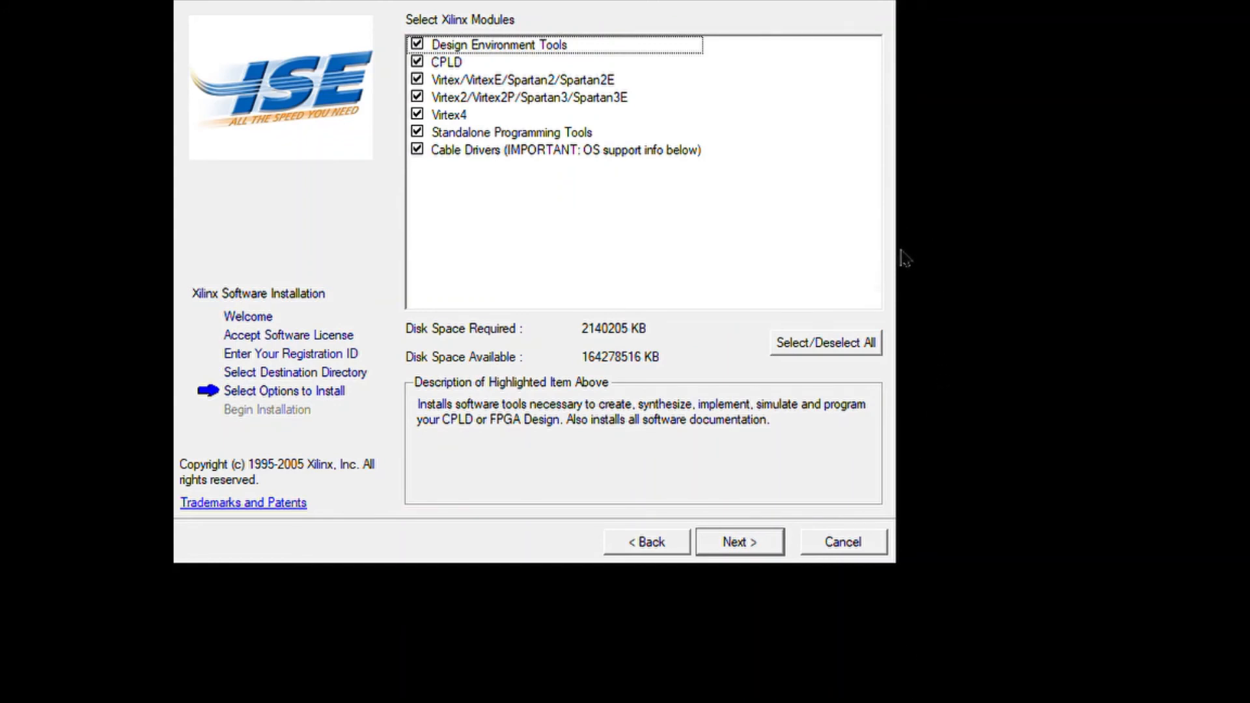
pyautogui.moveTo(890, 683)
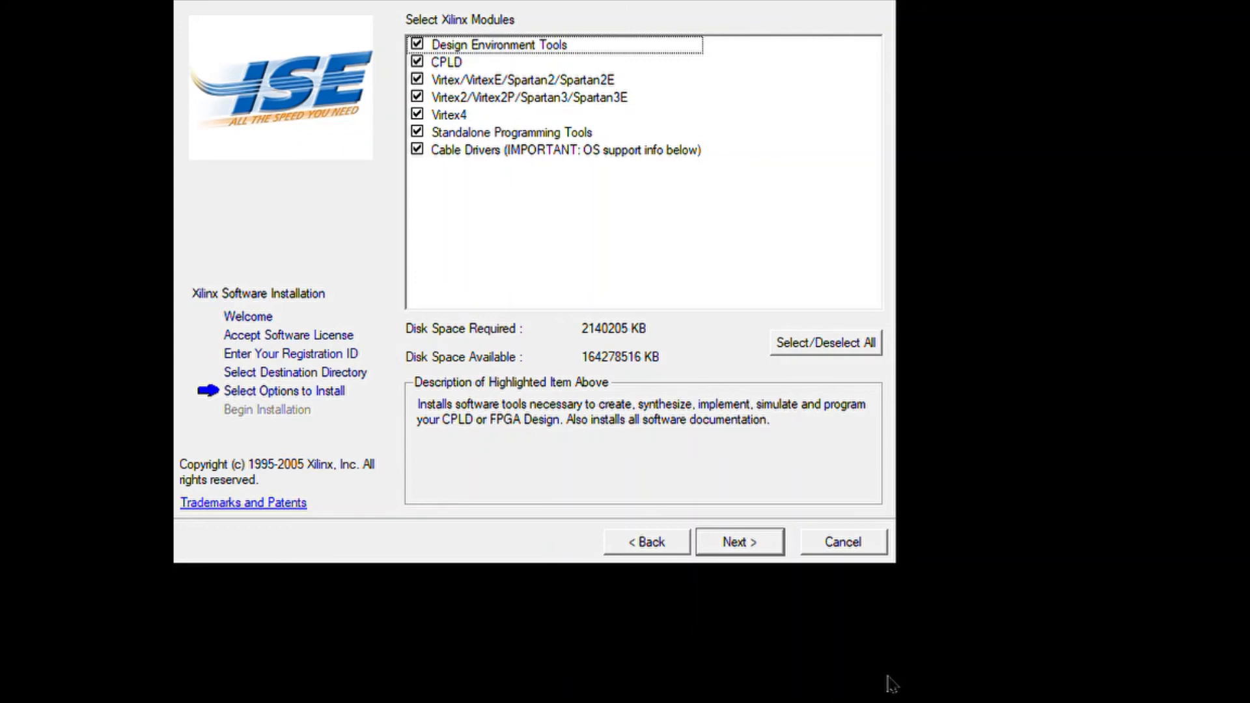
# - Keep all modules and environment variable updates selected and reach the Begin Installation summary
pyautogui.click(737, 541)
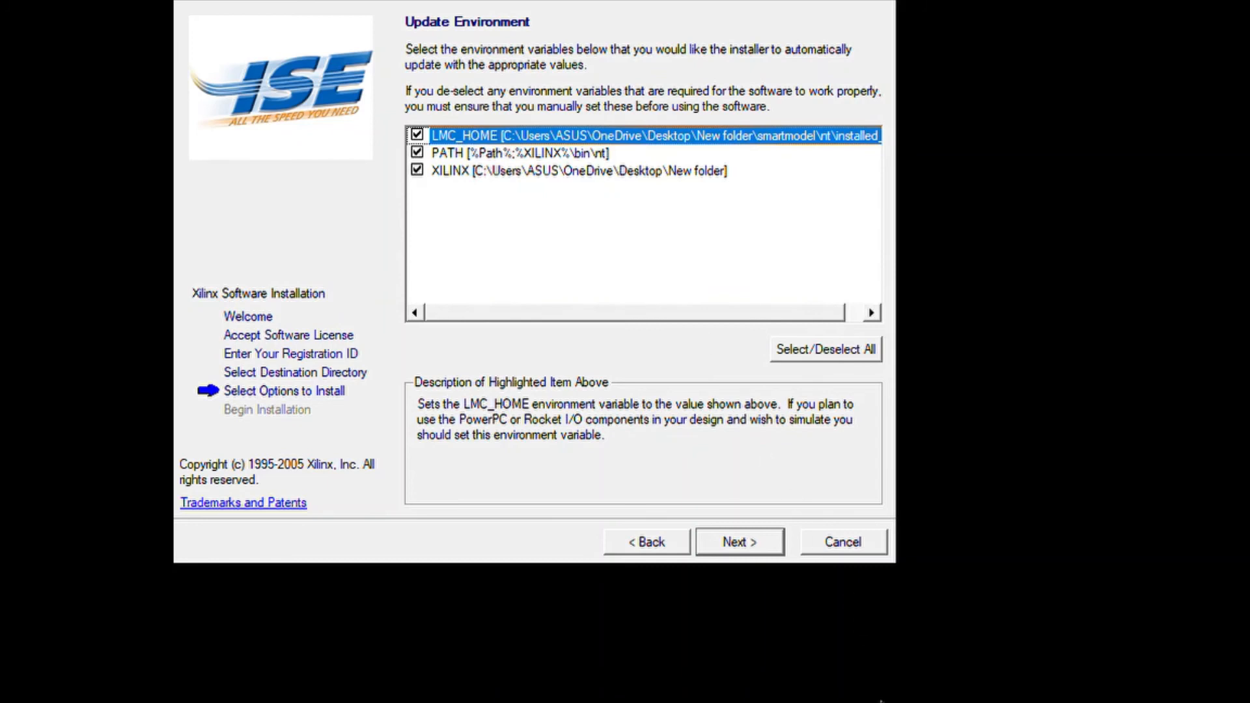
pyautogui.click(736, 541)
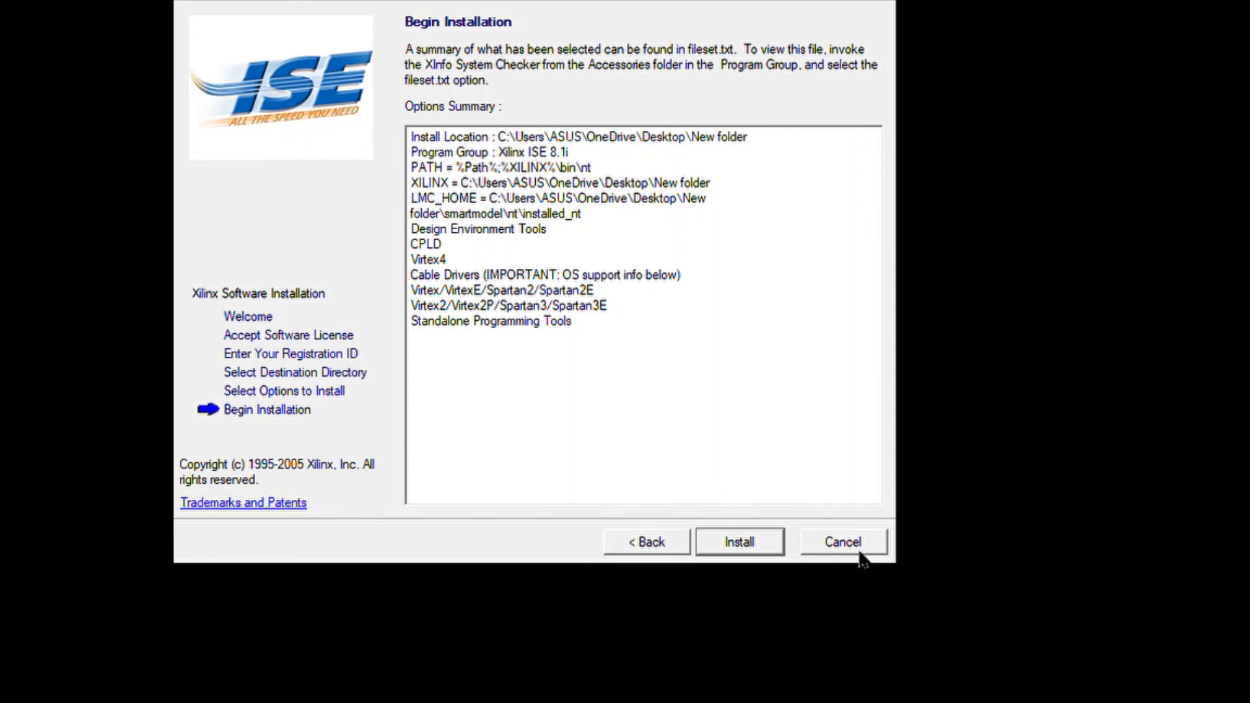
# - Start the installation, running the progress bar to 100%
pyautogui.click(737, 542)
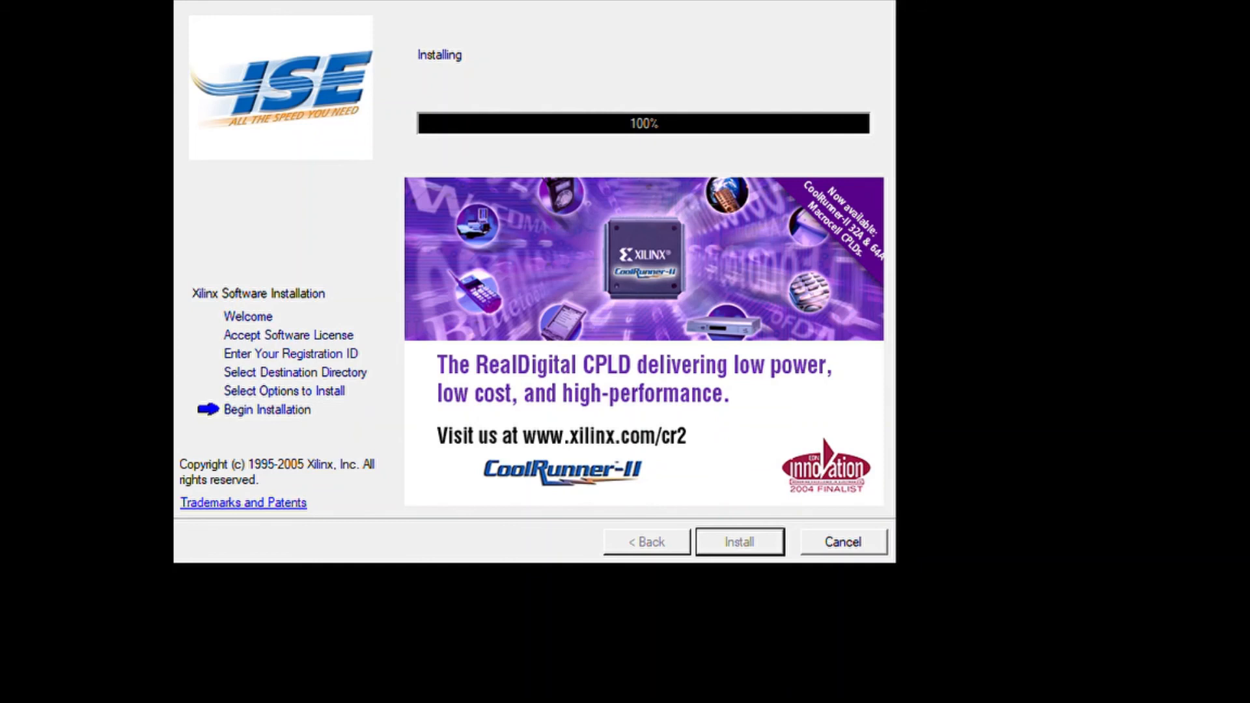
pyautogui.moveTo(990, 461)
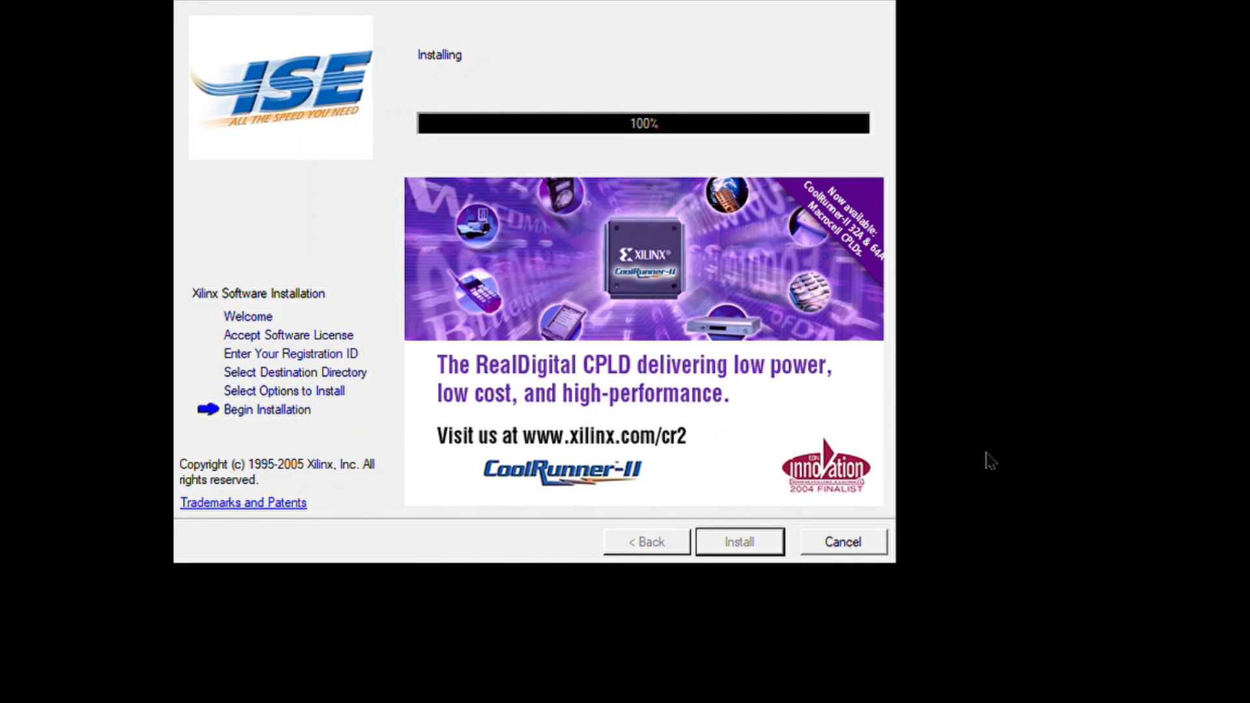